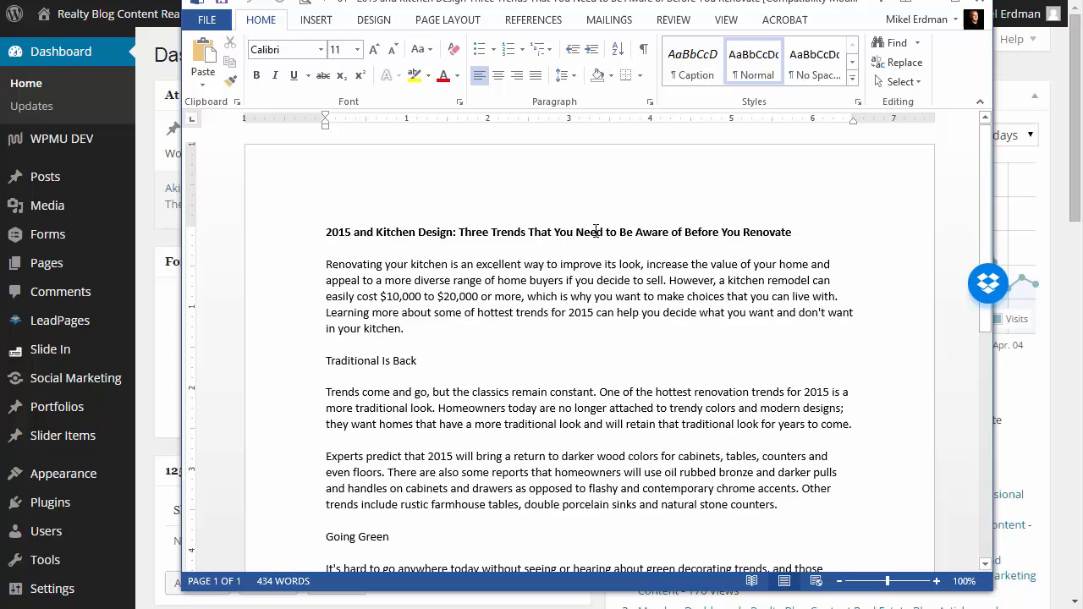
mouse_move(596, 215)
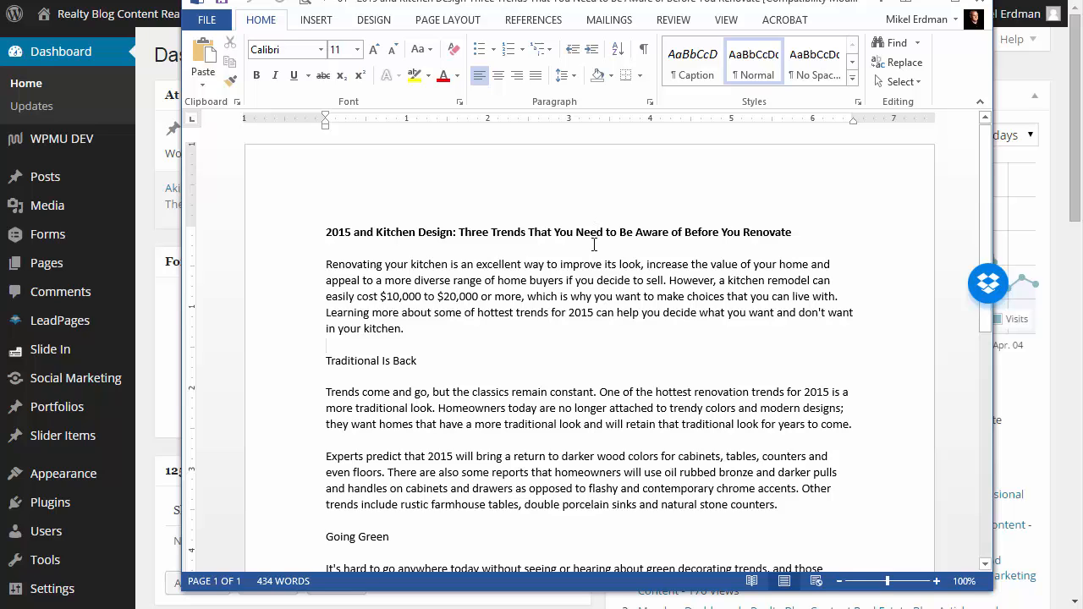
Step: Create a new blank blog post from the admin bar's + New menu
left_click(326, 344)
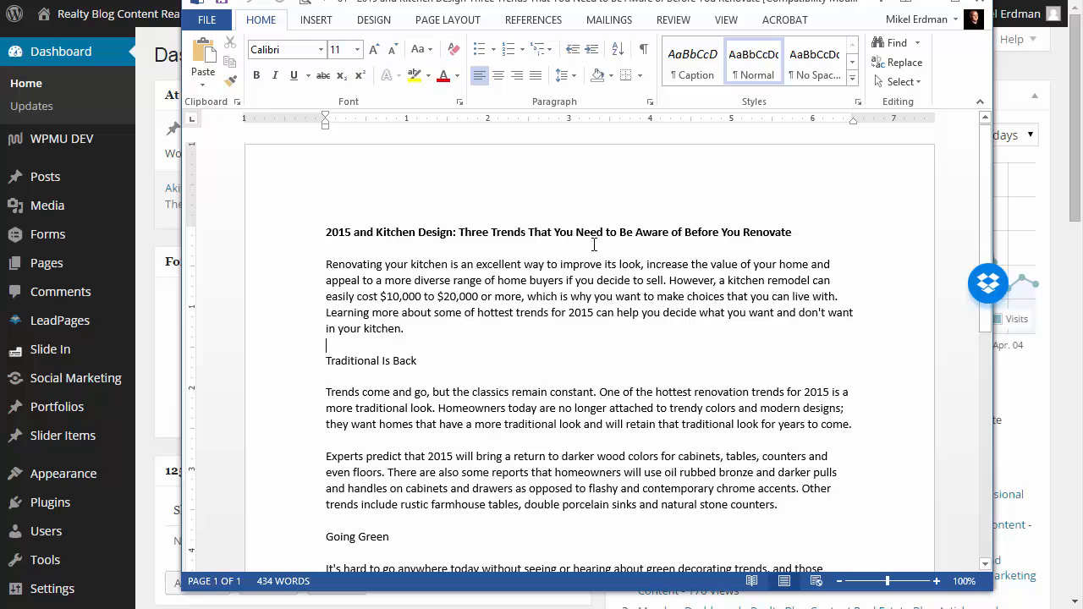
mouse_move(542, 10)
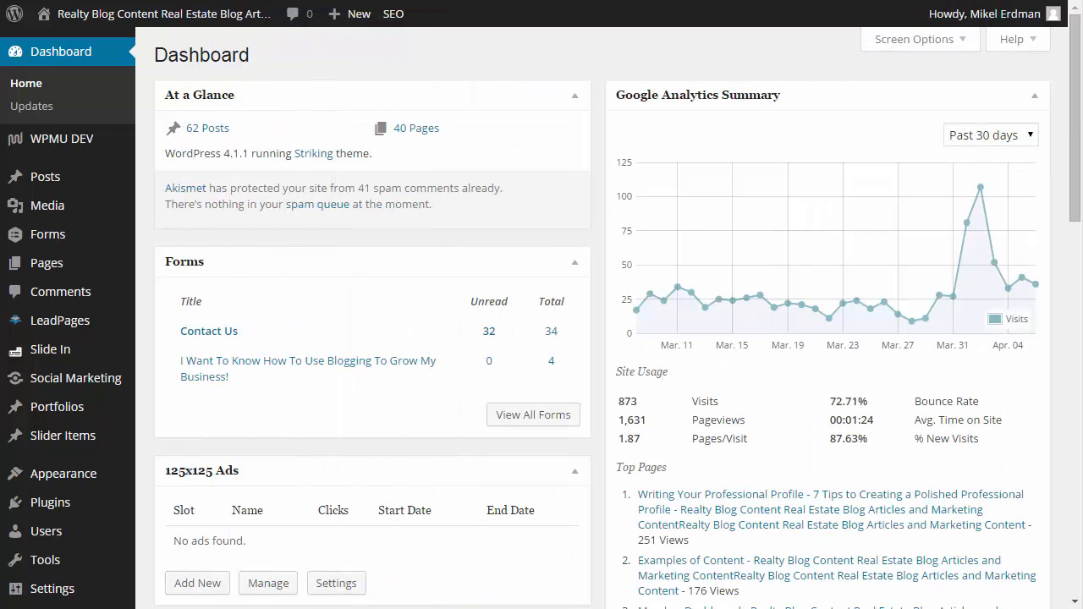
mouse_move(409, 297)
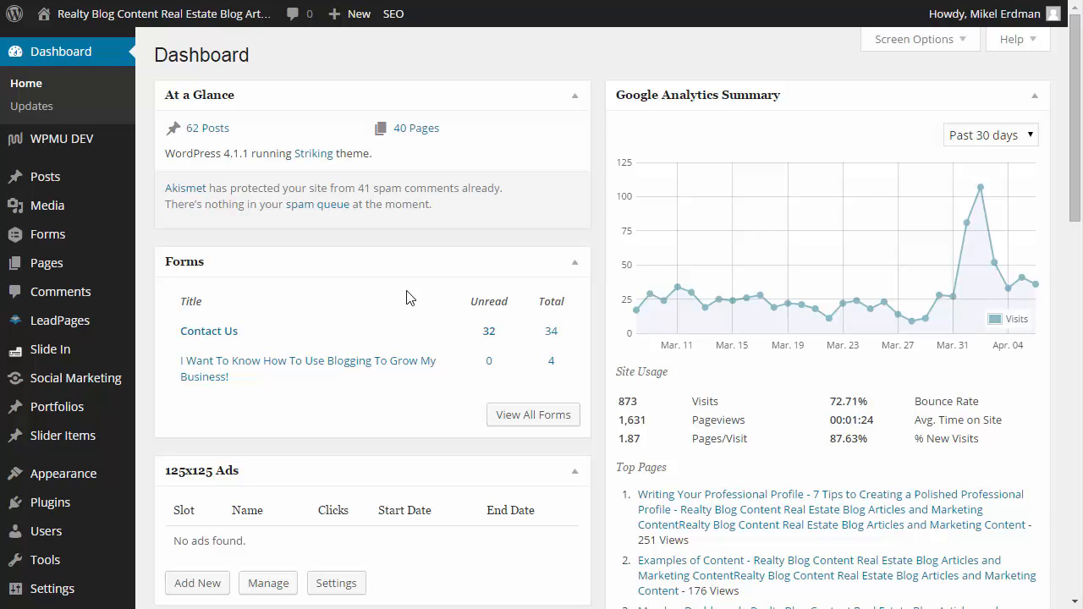
mouse_move(261, 142)
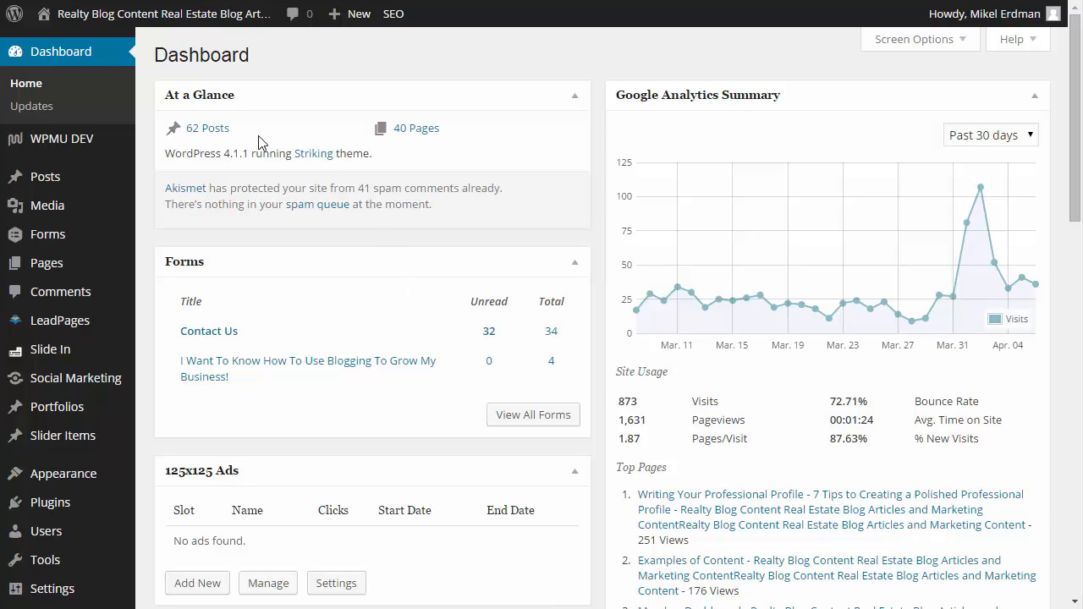
left_click(359, 13)
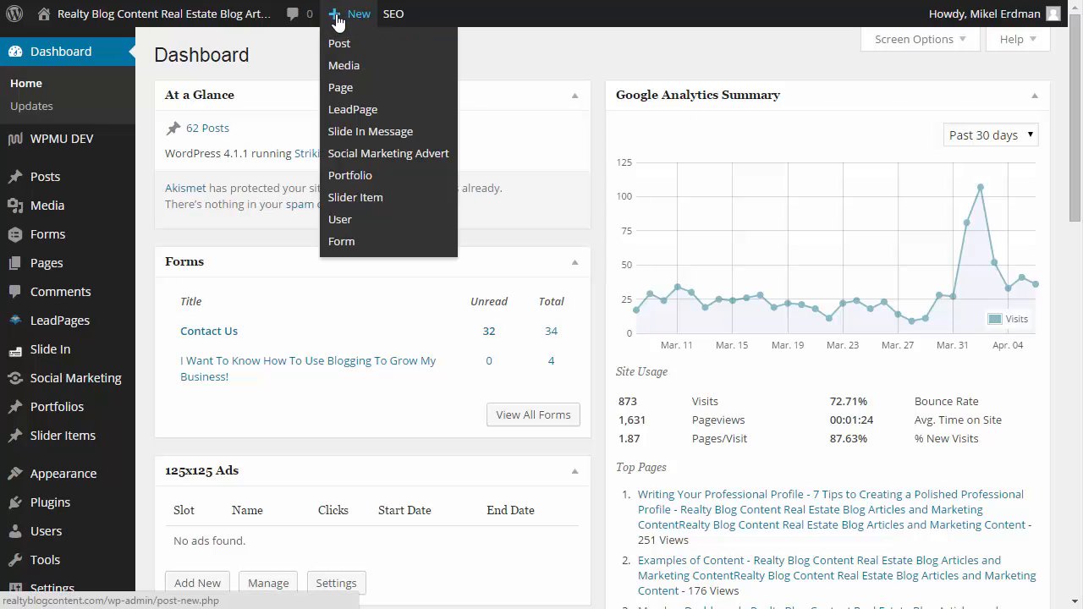
mouse_move(338, 43)
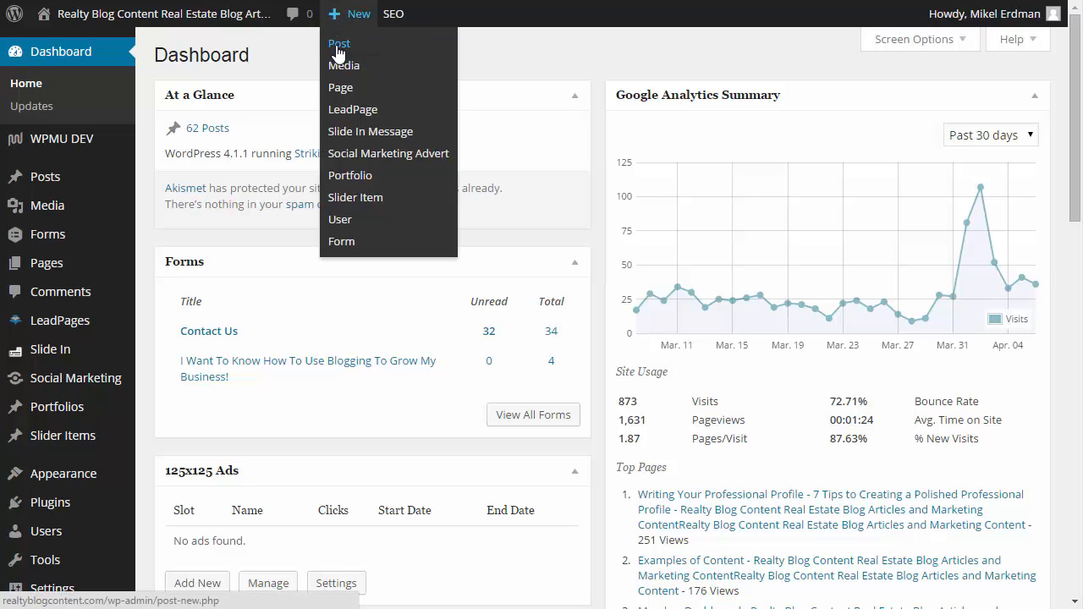
mouse_move(45, 176)
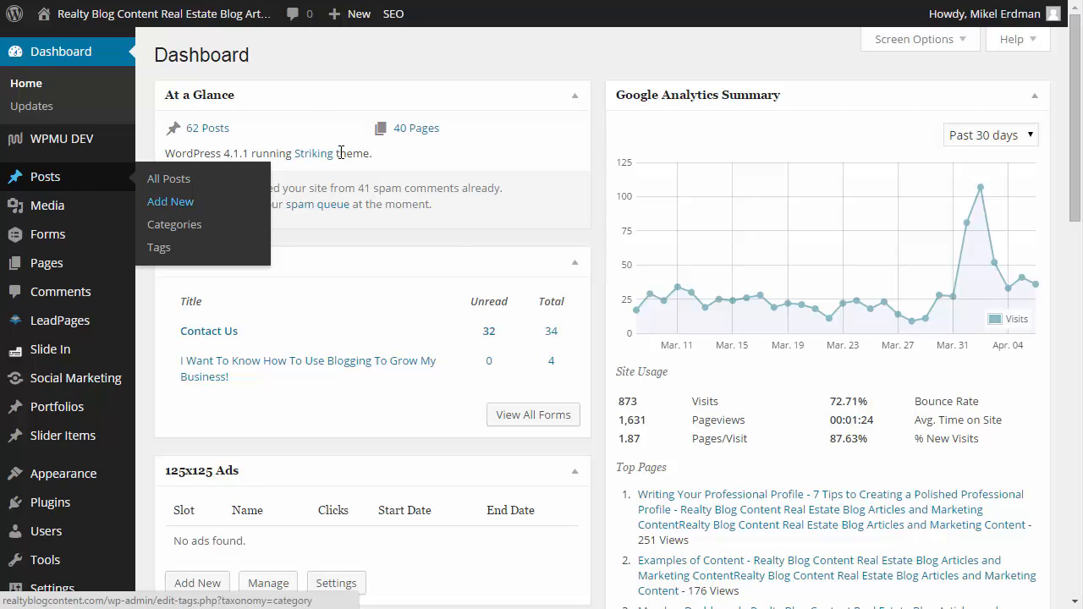
left_click(359, 13)
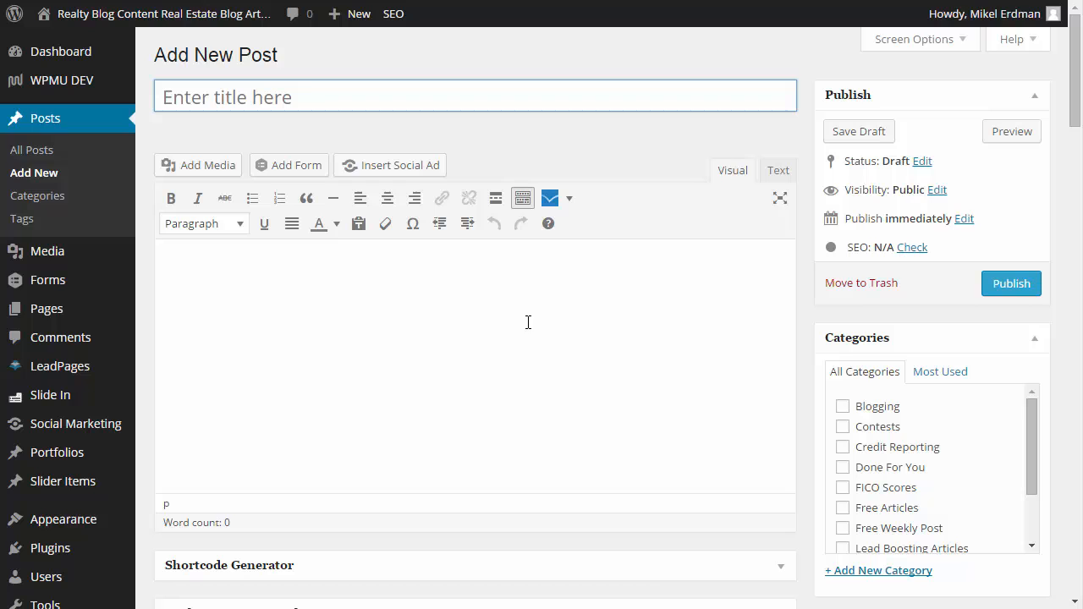
mouse_move(534, 243)
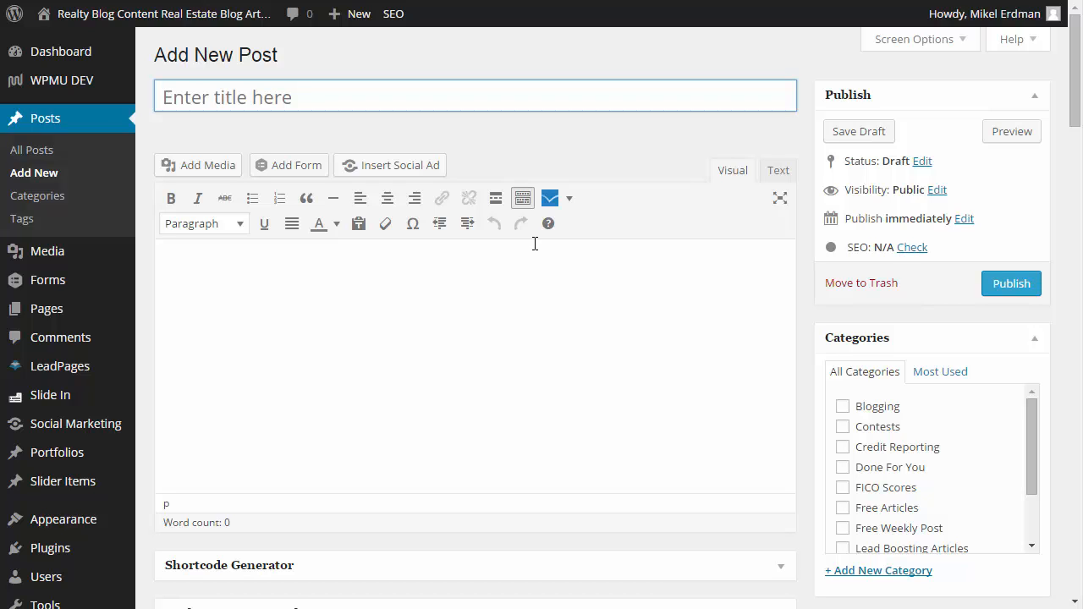
mouse_move(522, 198)
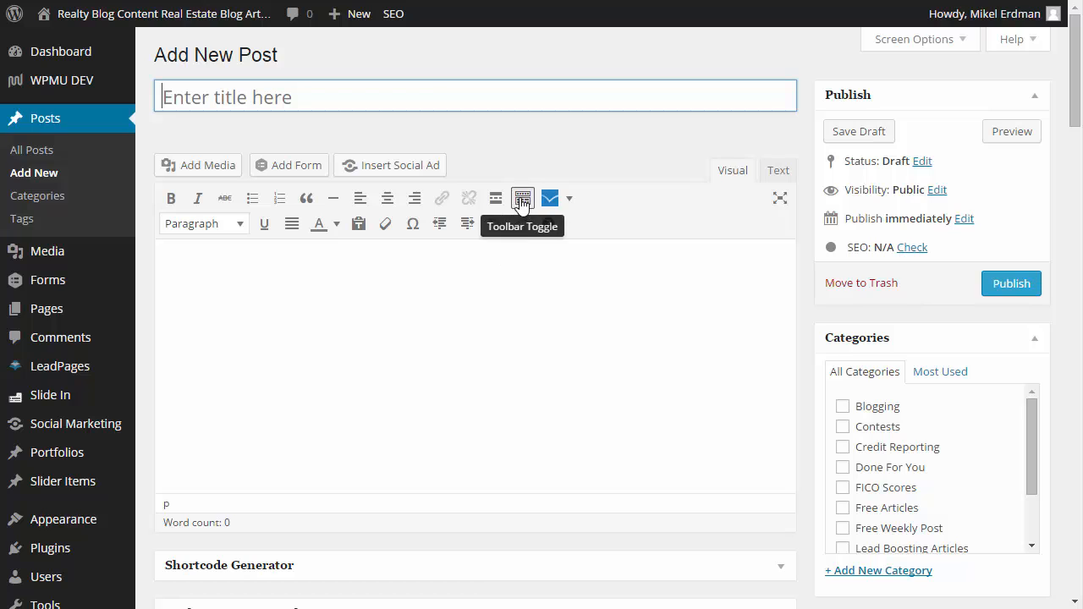
left_click(522, 198)
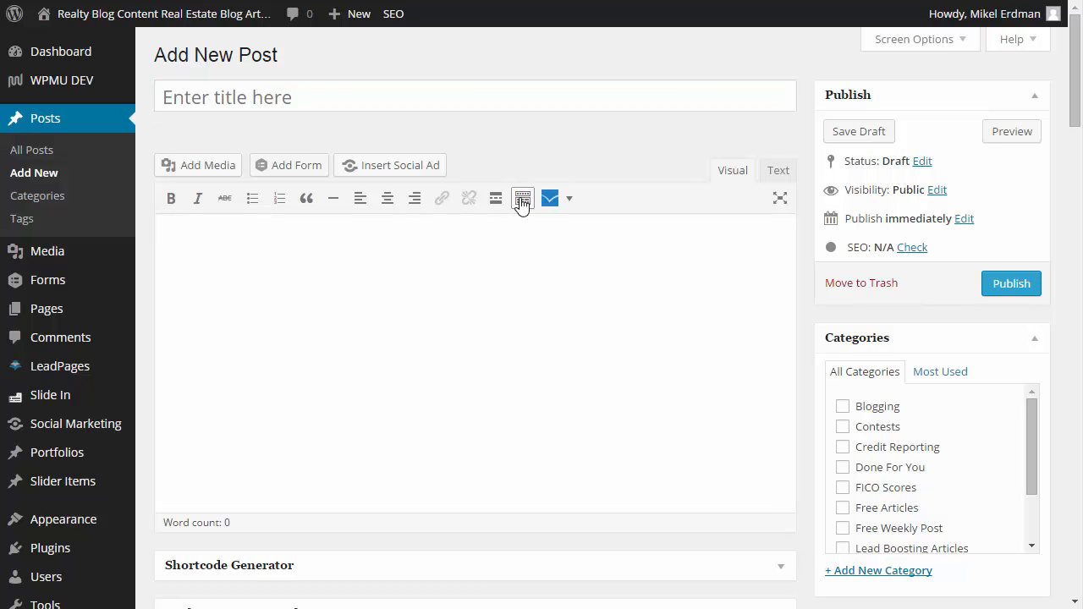
left_click(522, 198)
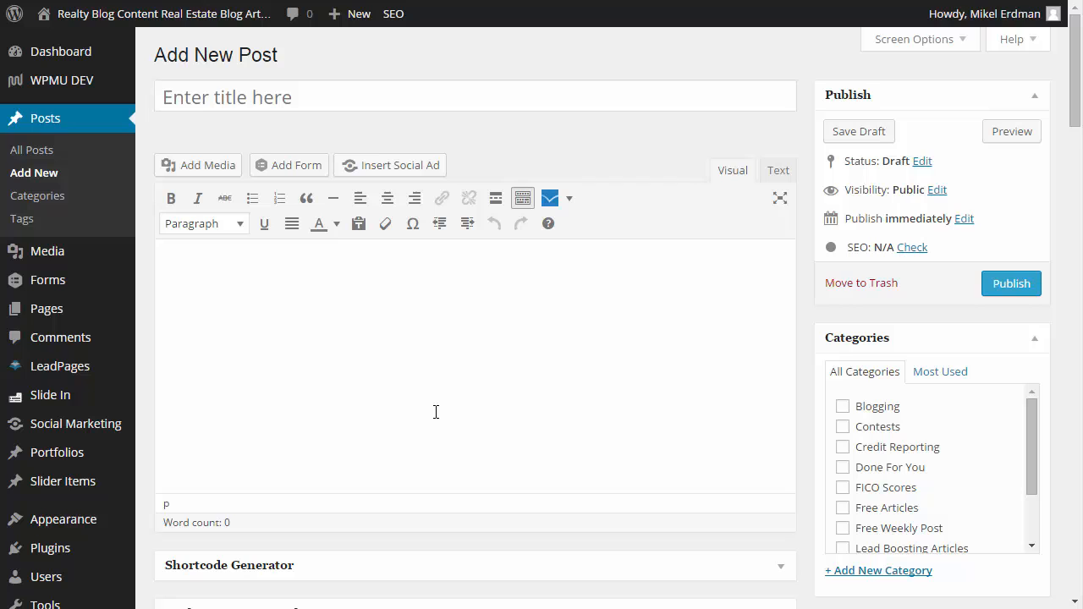
mouse_move(610, 329)
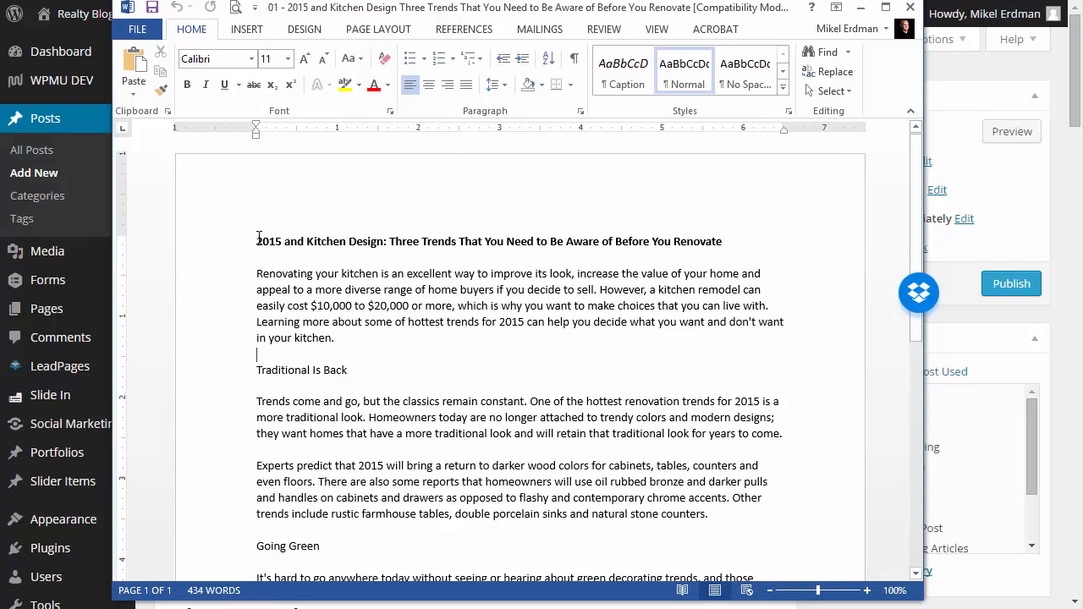
Step: Select the article's bold kitchen design title line in Word and copy it
left_click_drag(257, 241, 733, 241)
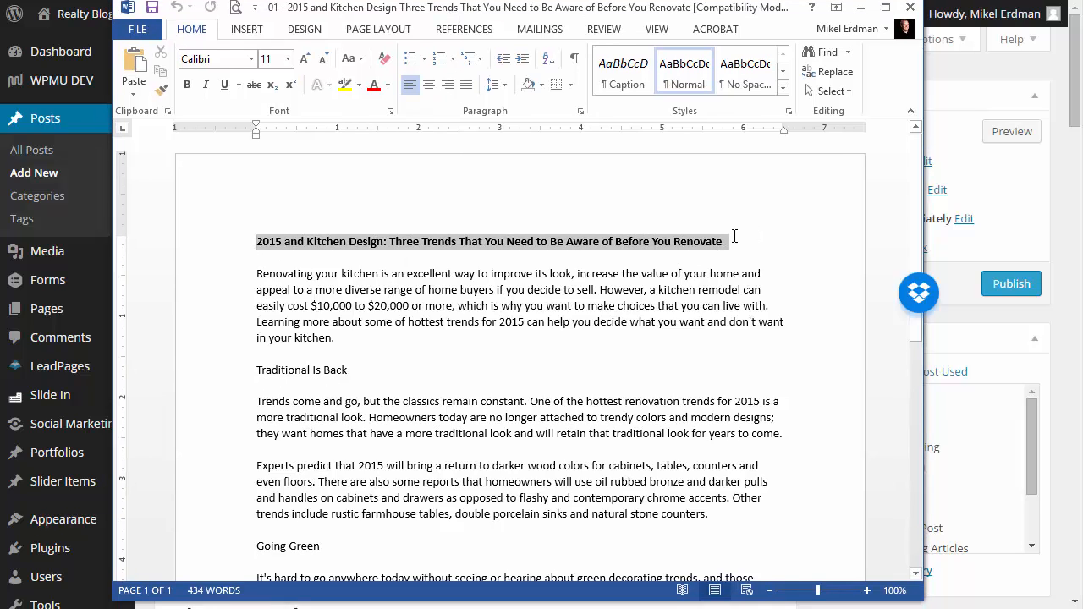
left_click(186, 85)
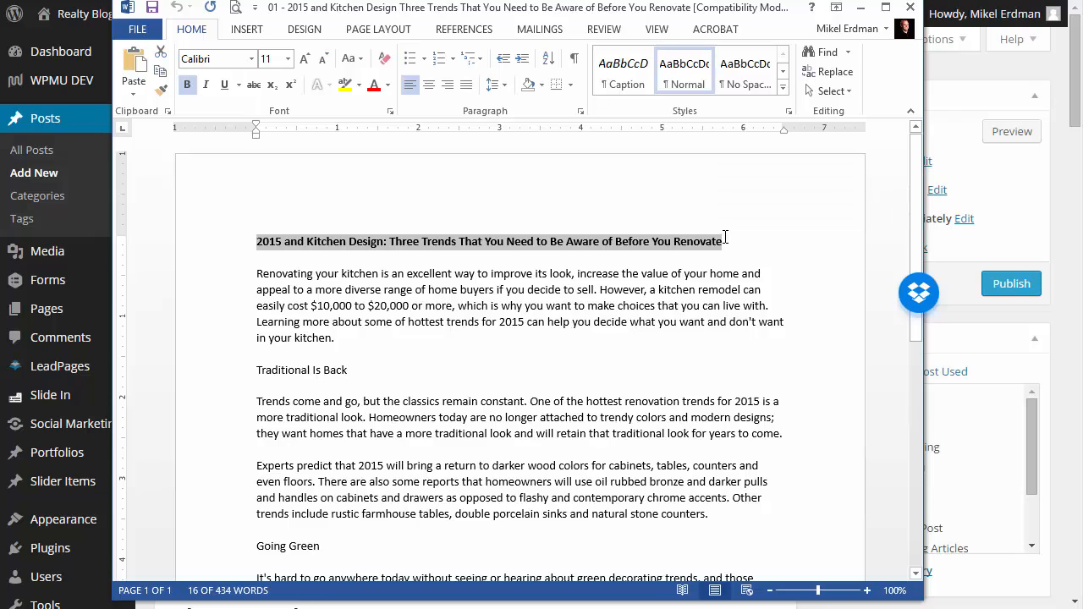
mouse_move(762, 259)
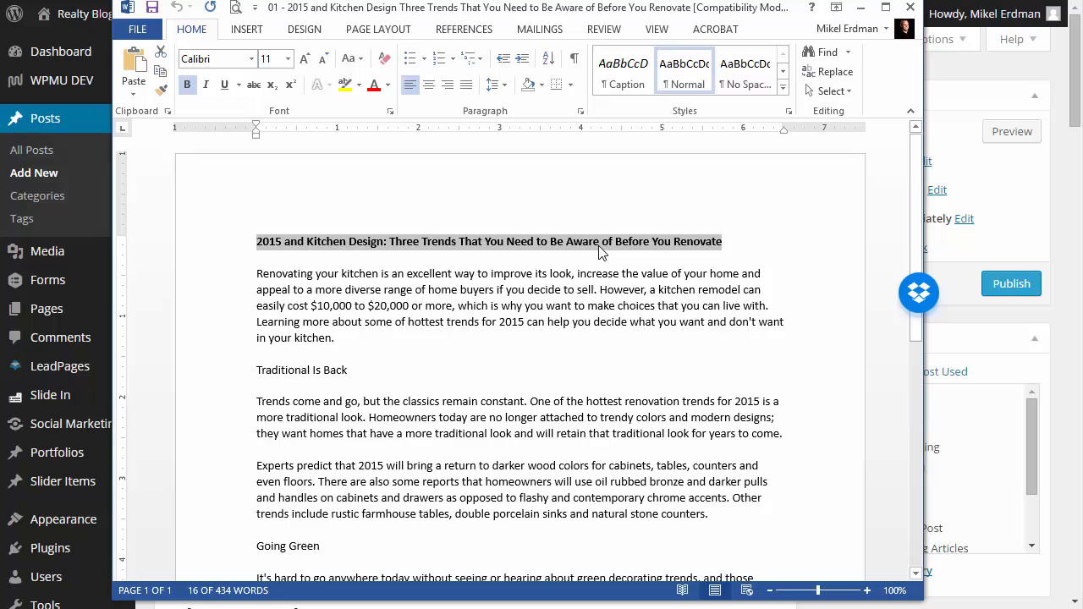
right_click(600, 252)
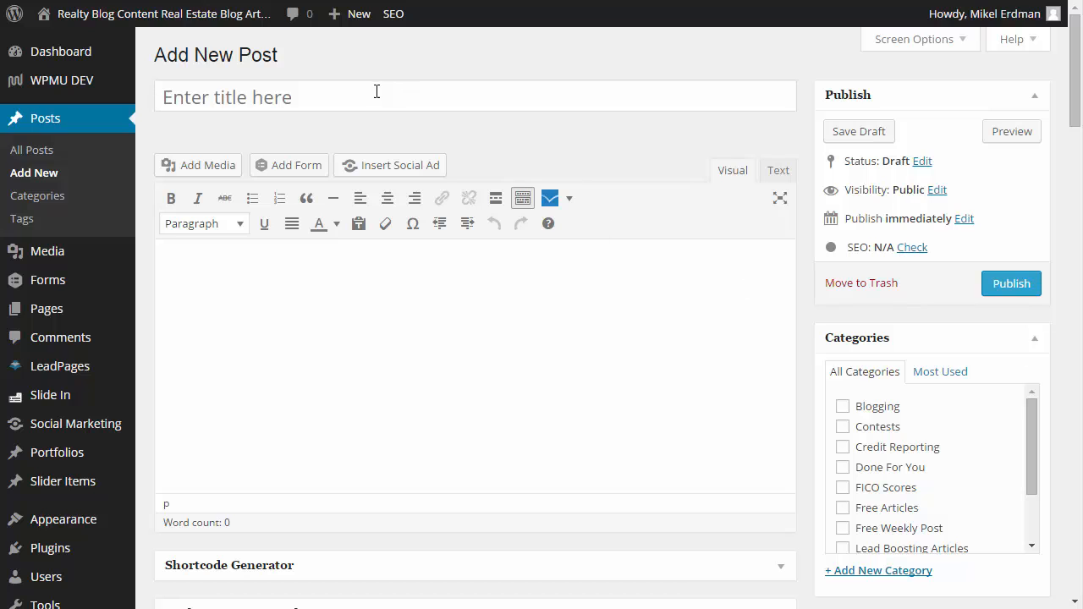
Step: Title the post '…Design: Three Trends That You Need to Be Aware of Before You Renovate'
type("Design: Three Trends That You Need to Be Aware of Before You Renovate")
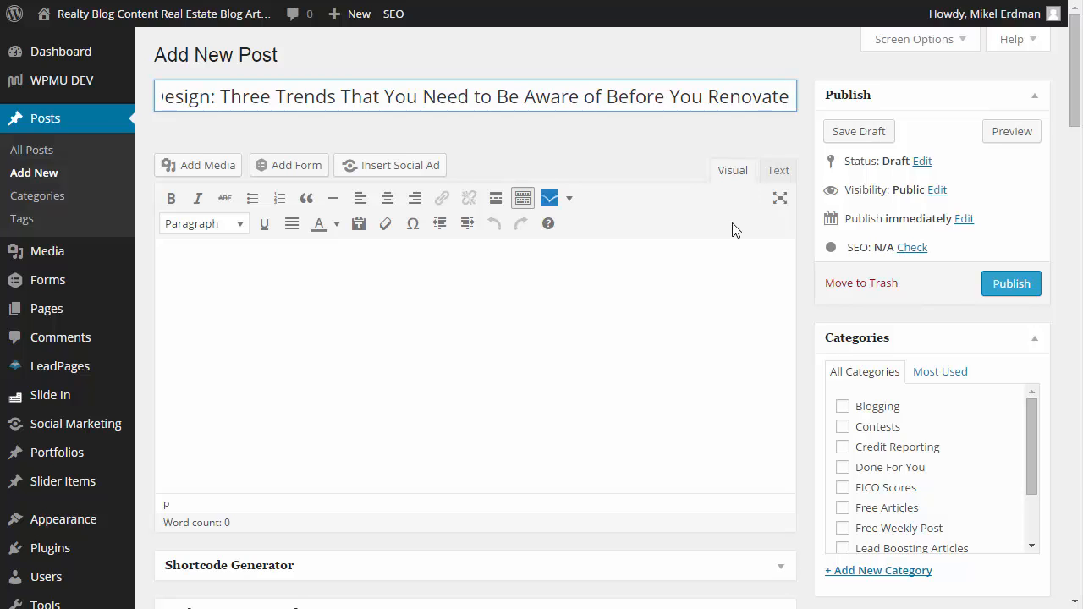
mouse_move(696, 447)
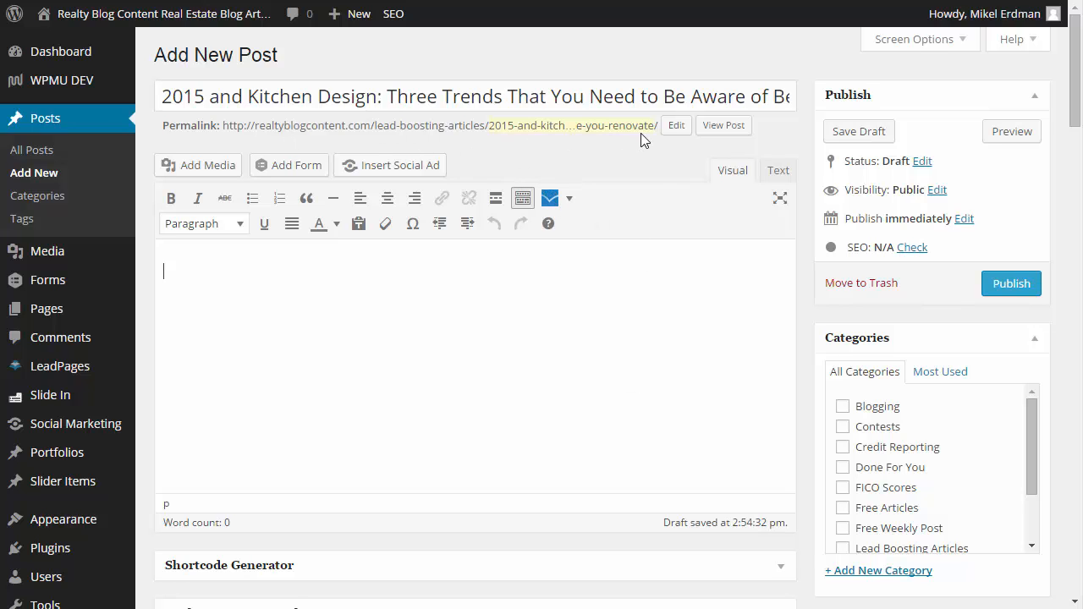
mouse_move(656, 185)
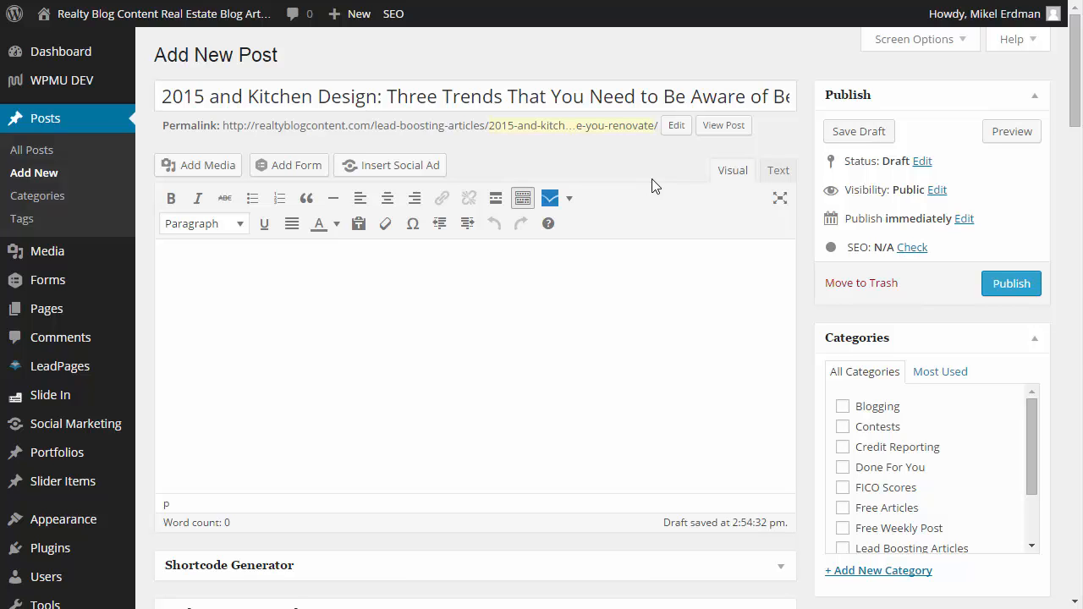
mouse_move(580, 141)
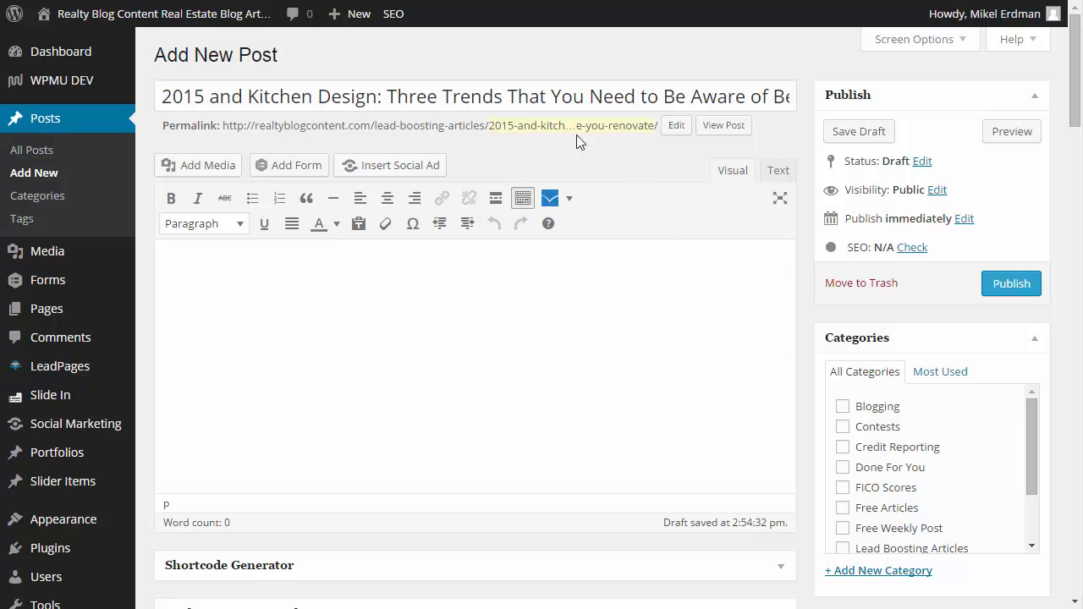
mouse_move(834, 447)
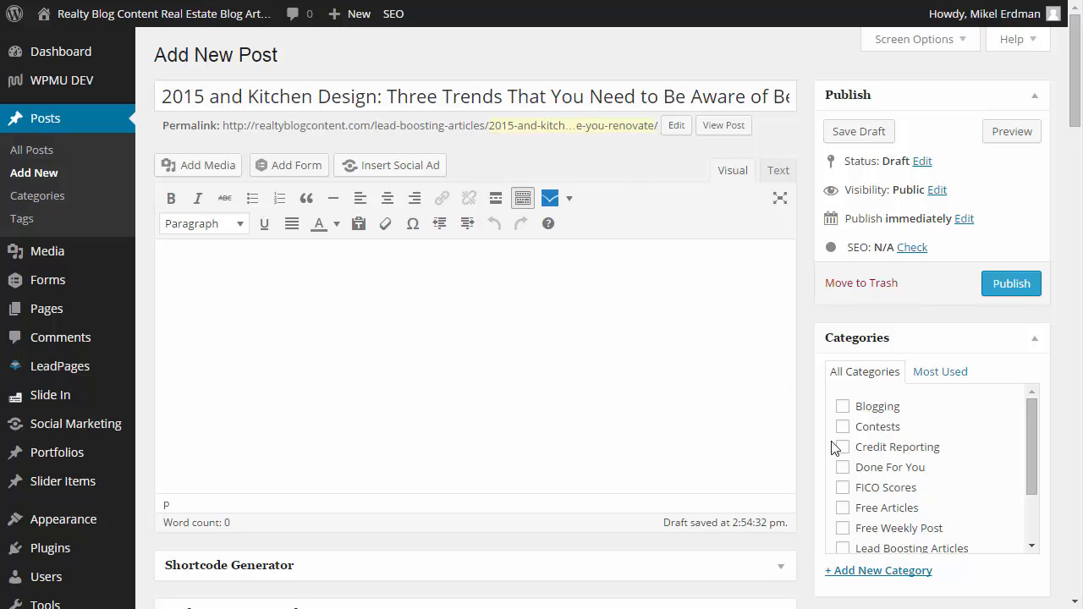
Step: Tick the Blogging category and save the post as a draft
left_click(842, 406)
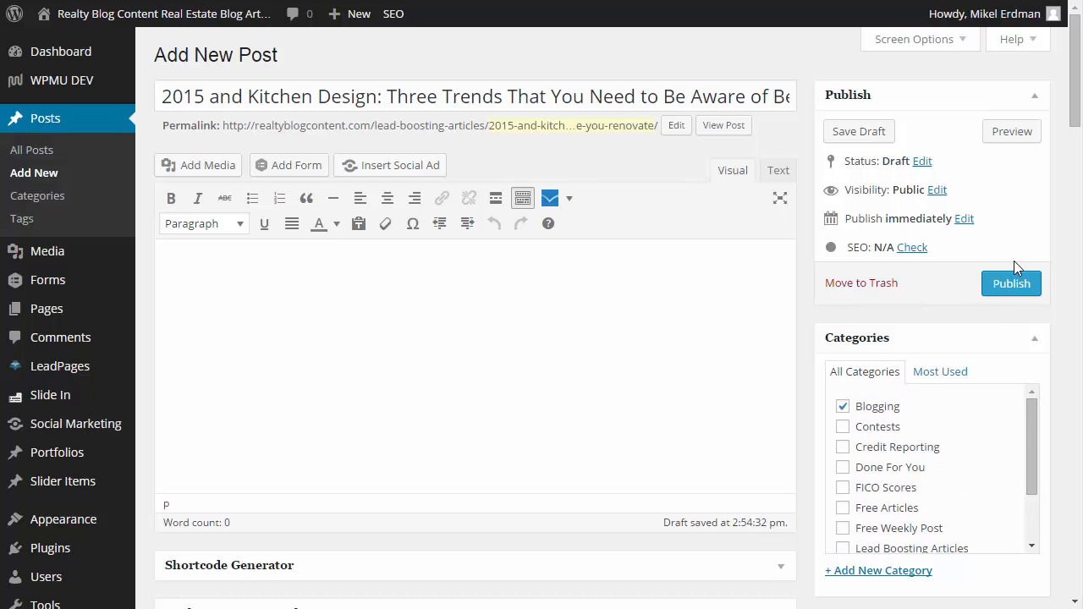
mouse_move(948, 341)
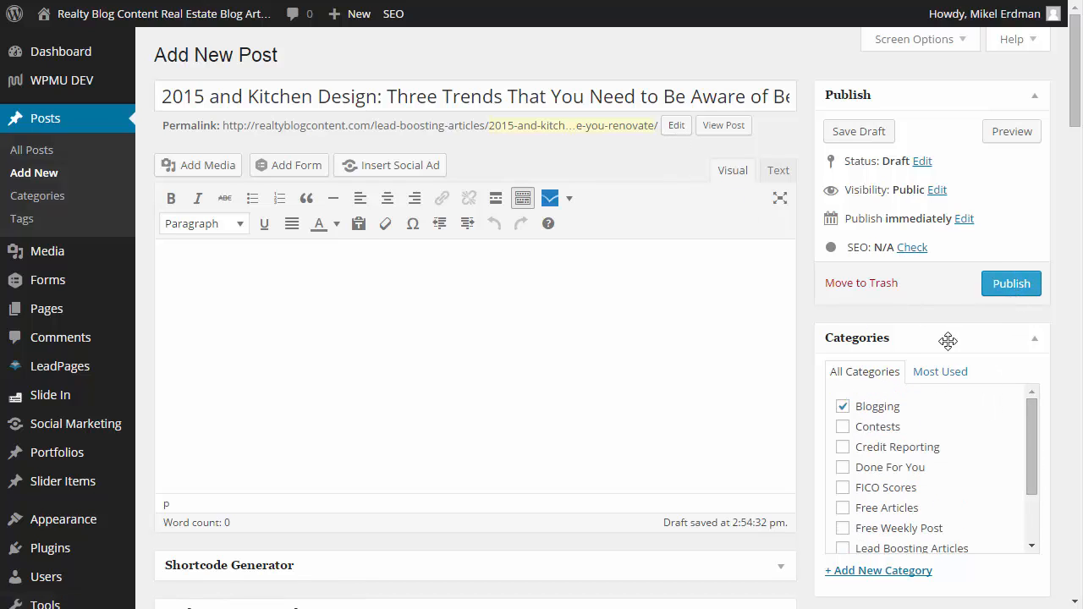
left_click(859, 131)
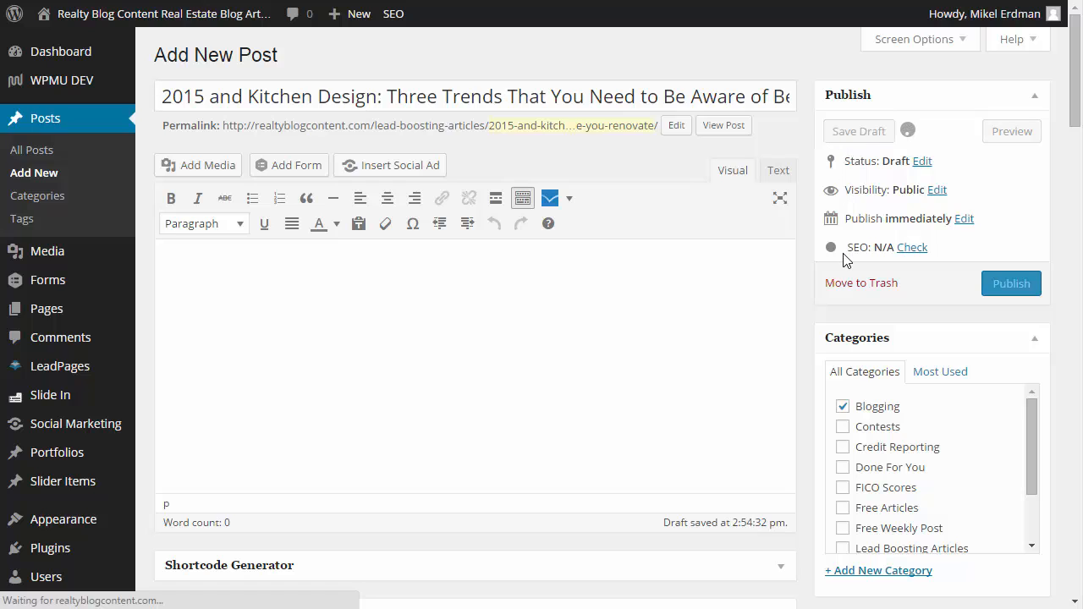
left_click(857, 130)
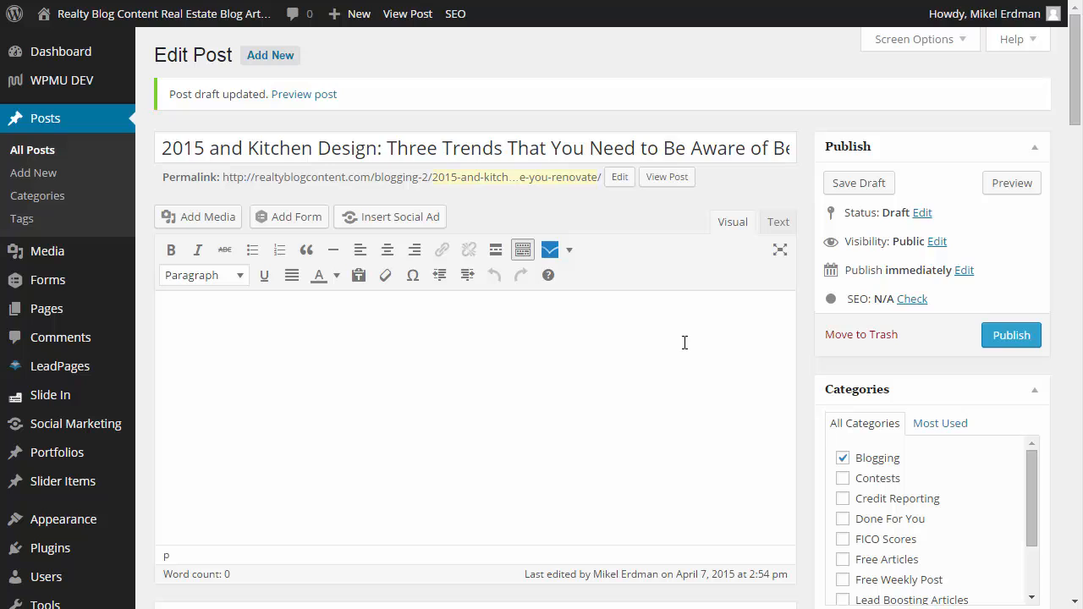
mouse_move(292, 341)
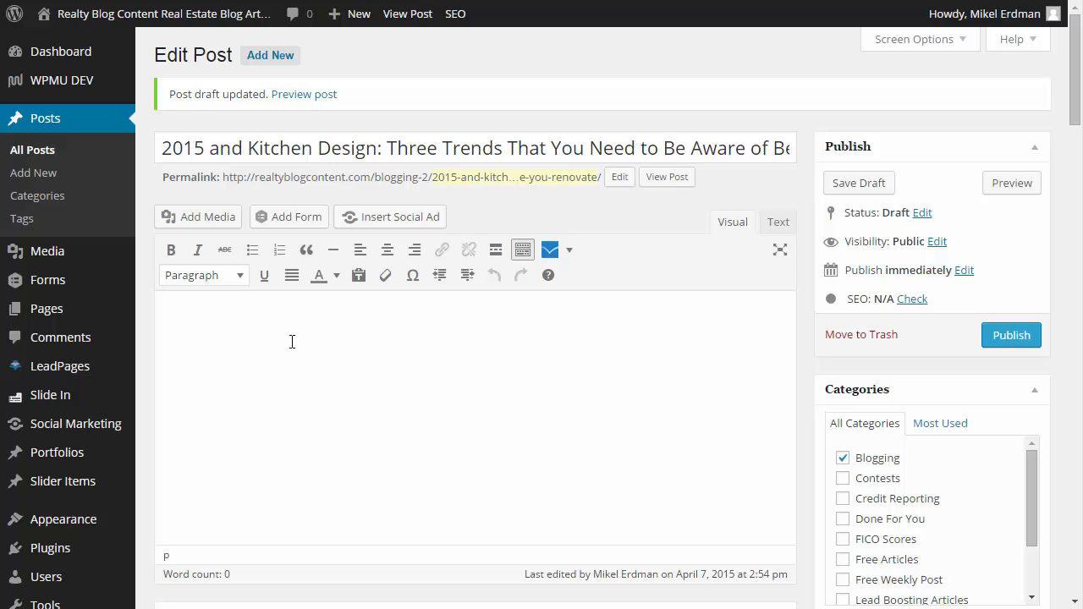
mouse_move(296, 338)
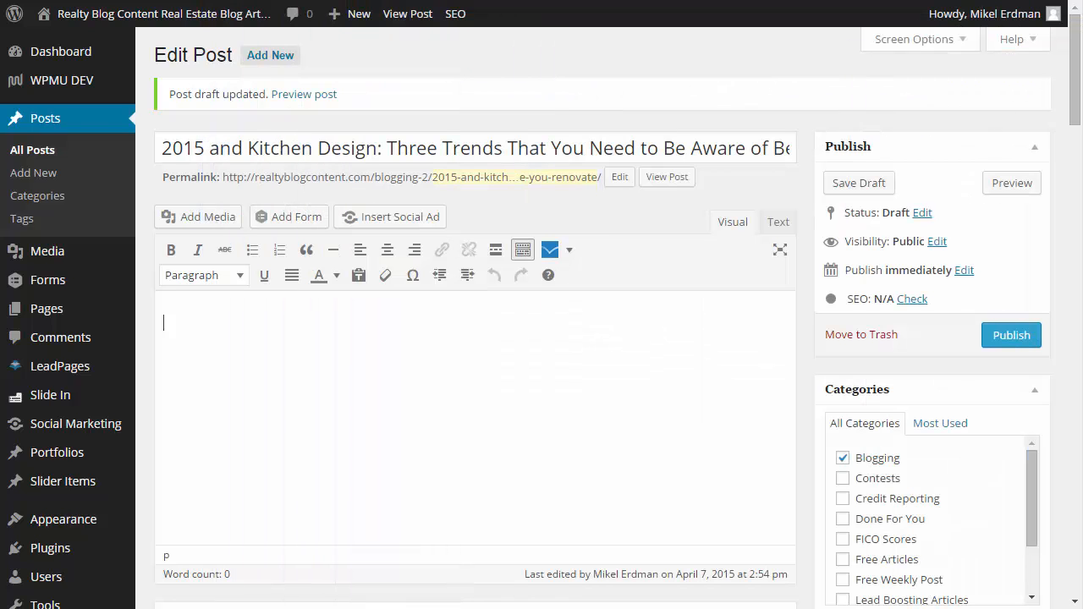
mouse_move(335, 352)
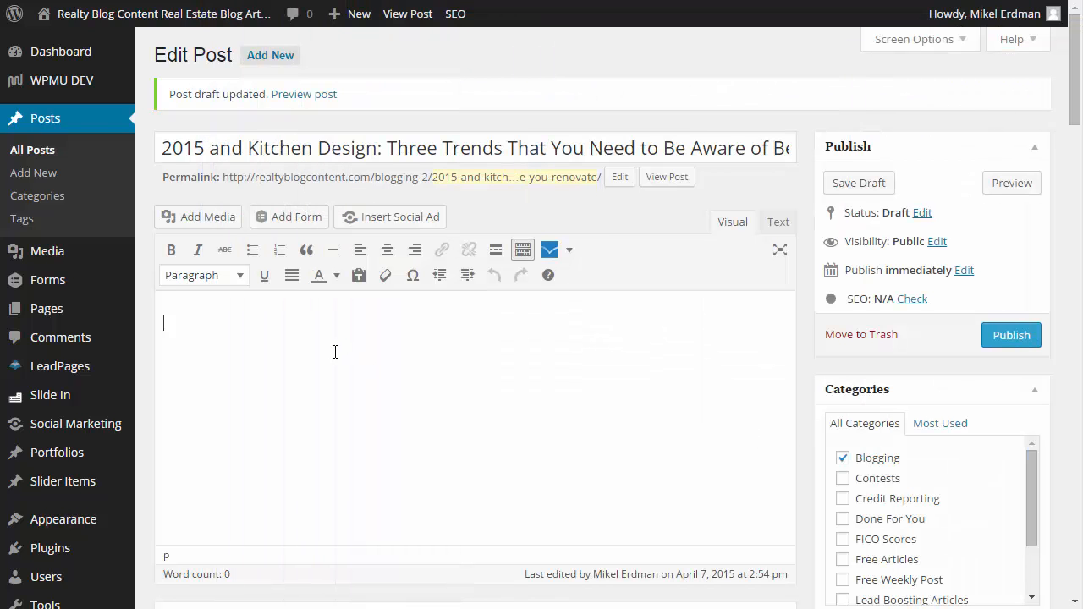
Step: Paste the kitchen article body into the Visual editor, down to the Traditional Is Back heading
scroll("down", 3)
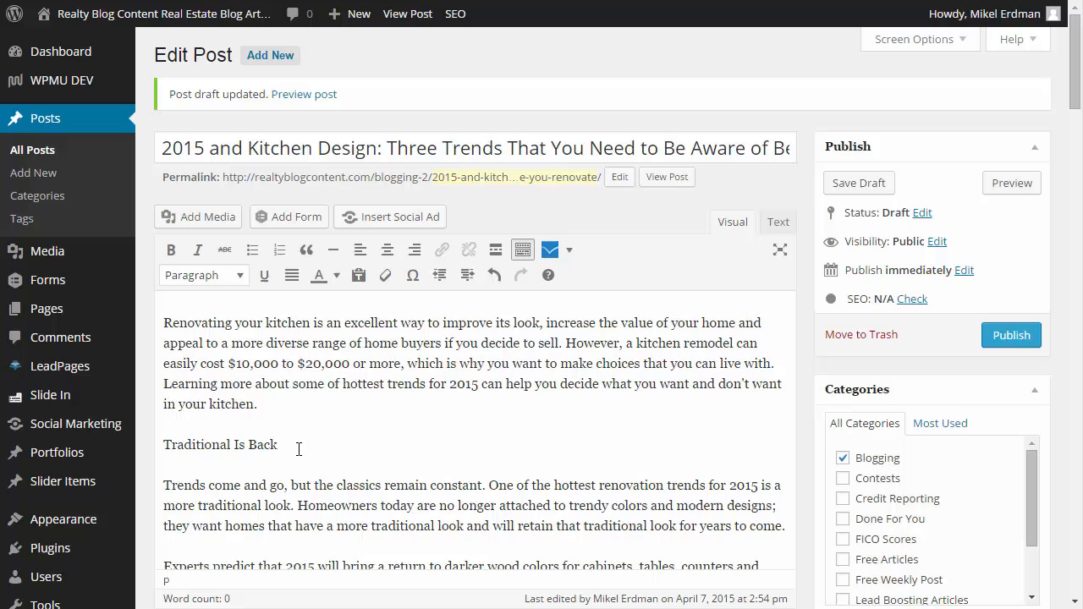
left_click(278, 444)
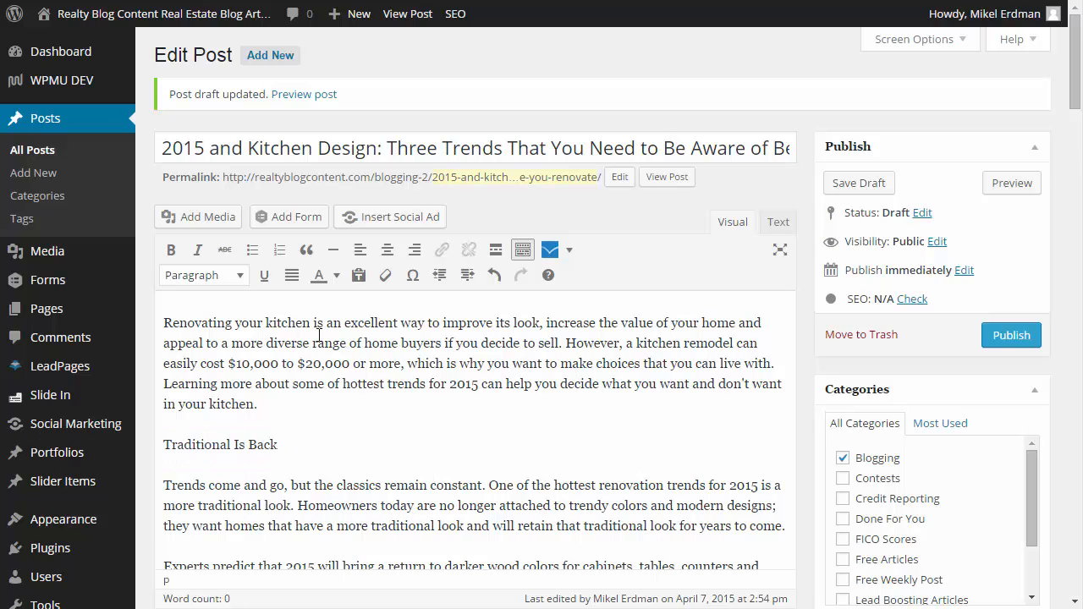
scroll("down", 3)
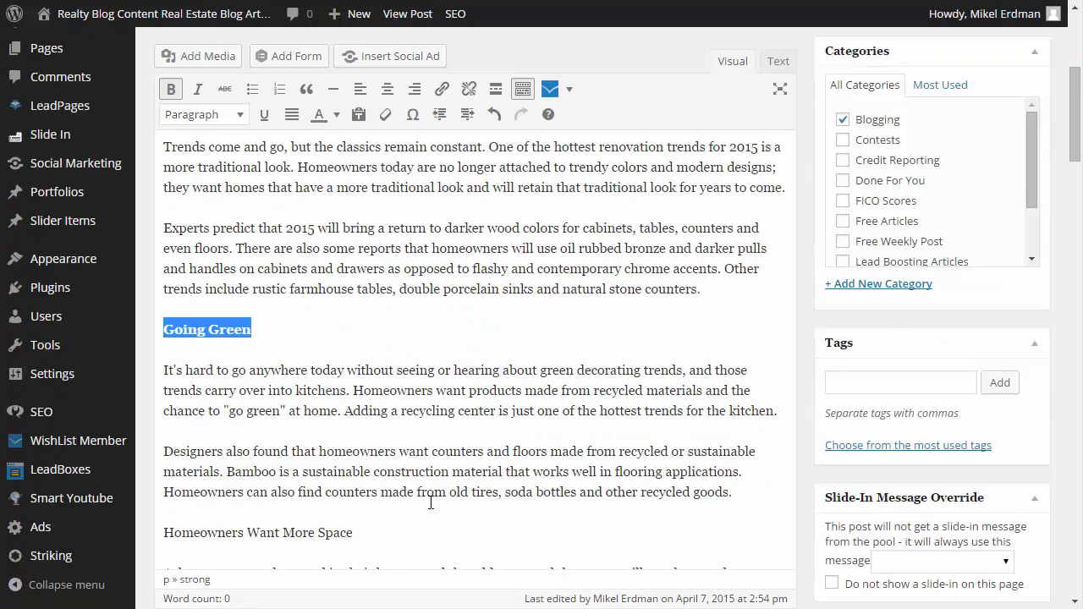
Step: Scroll through the draft to bold the Traditional Is Back and Going Green headings
scroll("down", 3)
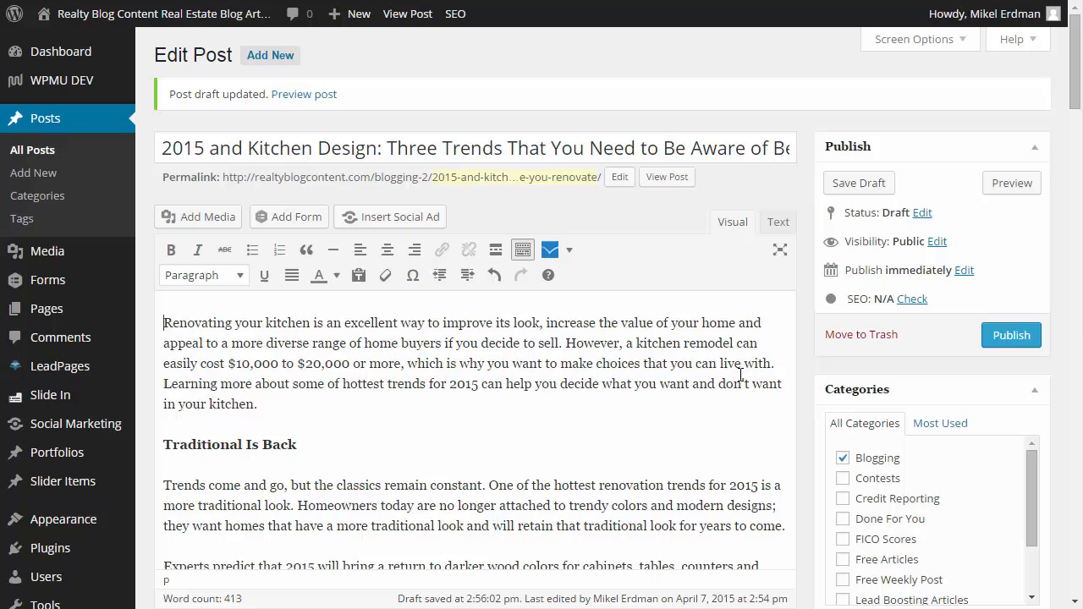
mouse_move(602, 396)
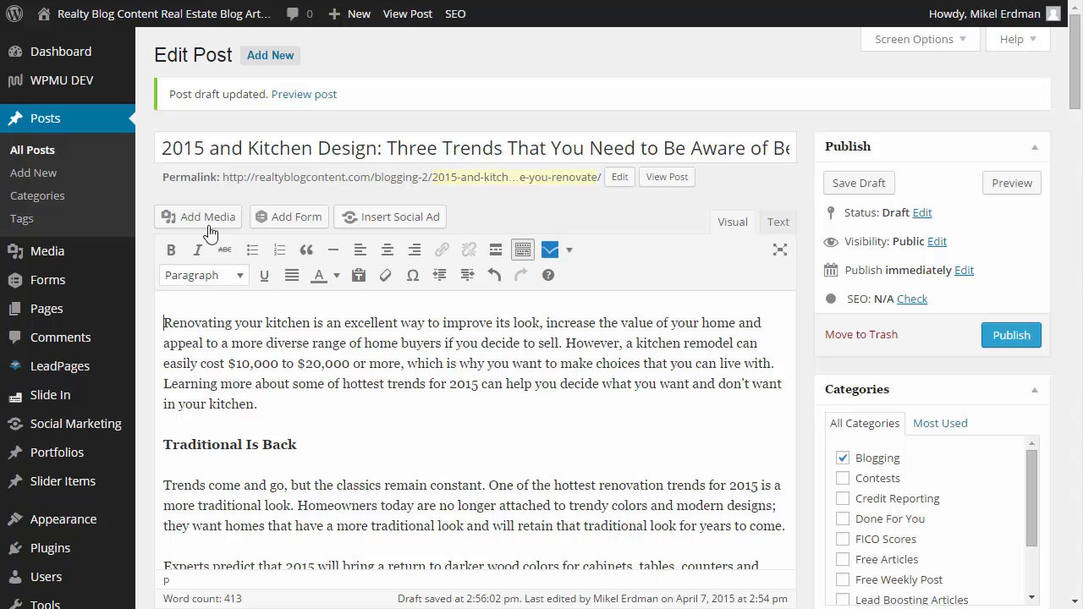
Step: Upload the kitchen image from the Images folder via Add Media's Upload Files tab
left_click(206, 216)
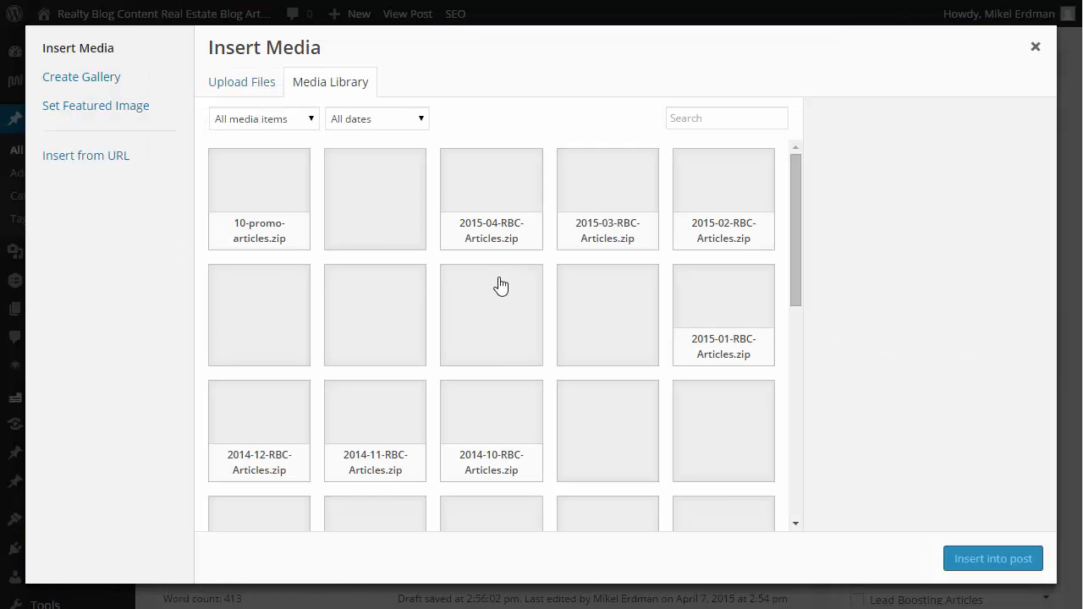
left_click(241, 81)
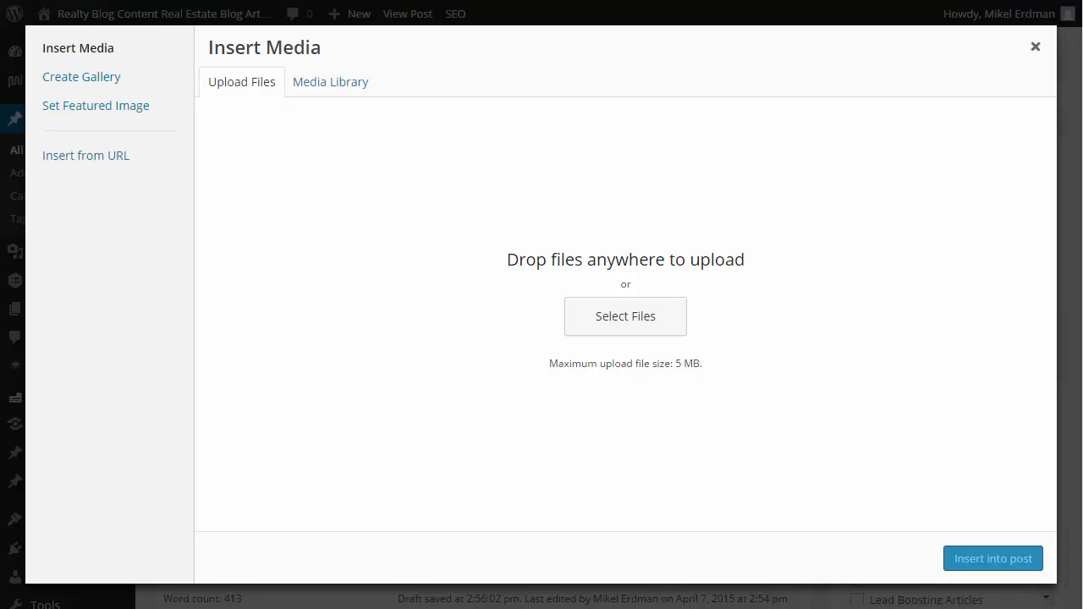
left_click(625, 317)
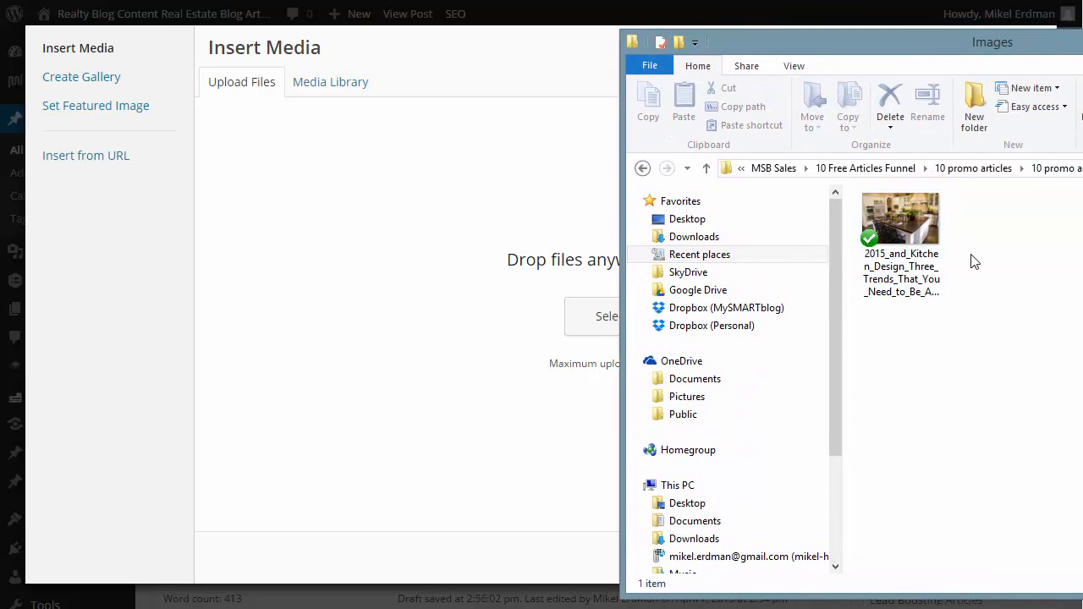
left_click(900, 220)
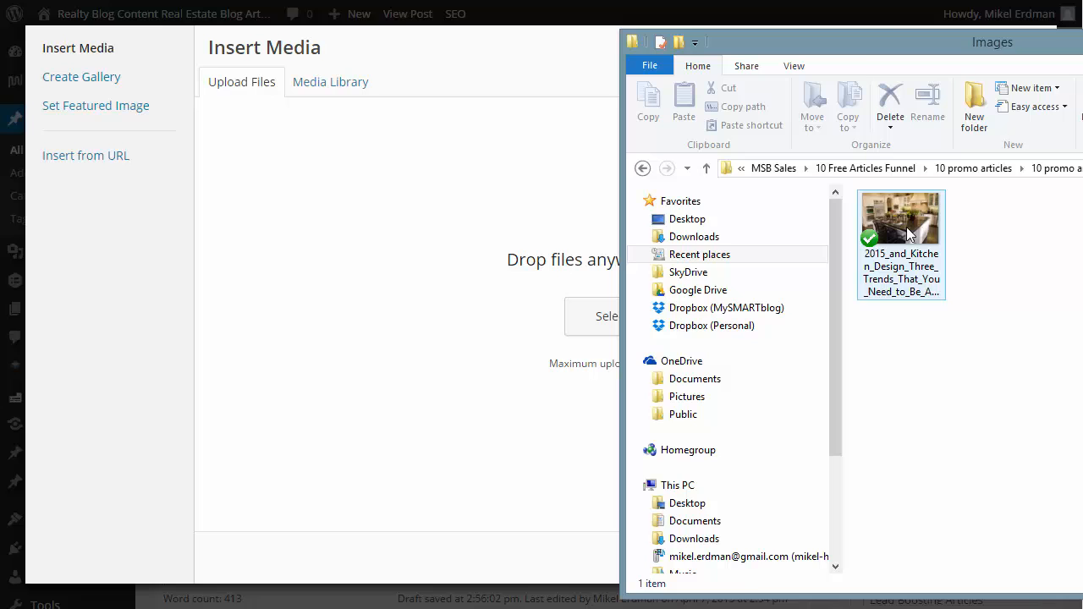
left_click(330, 81)
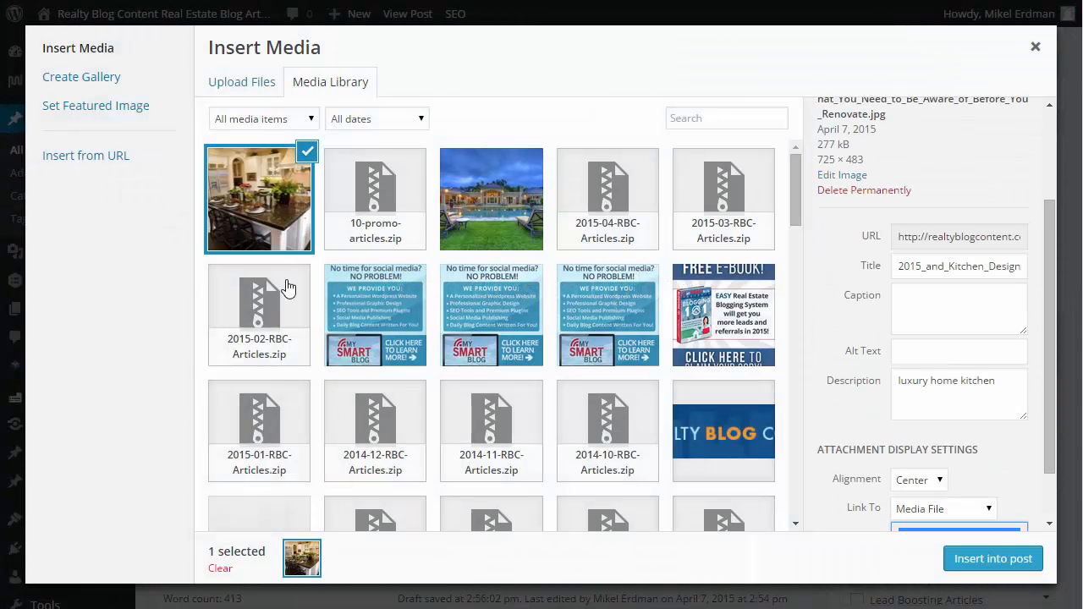
mouse_move(283, 215)
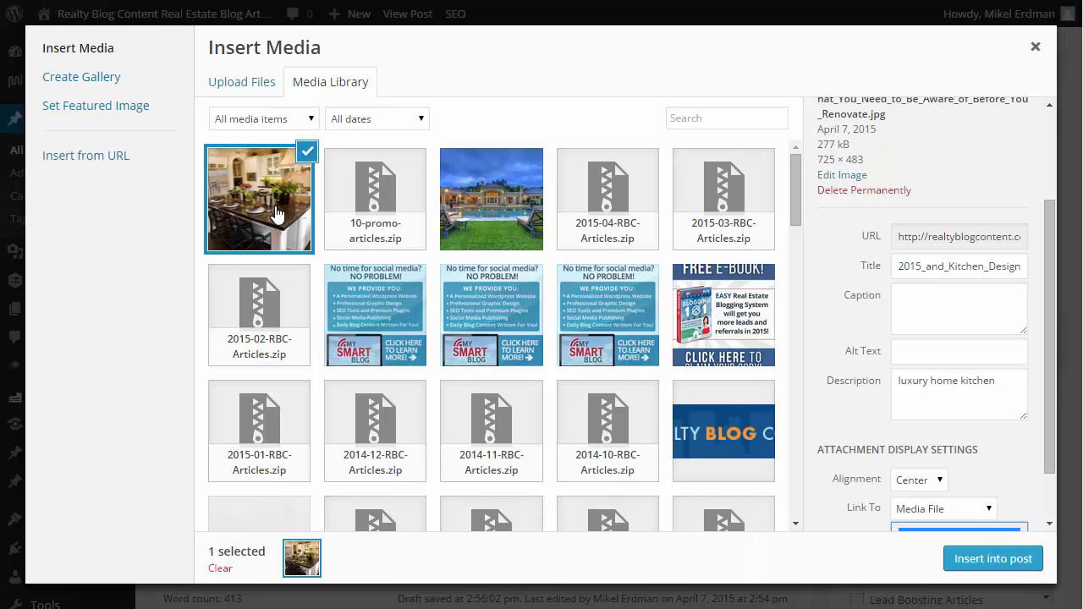
Step: Insert the kitchen photo at Full Size with Link To set to None
scroll("down", 3)
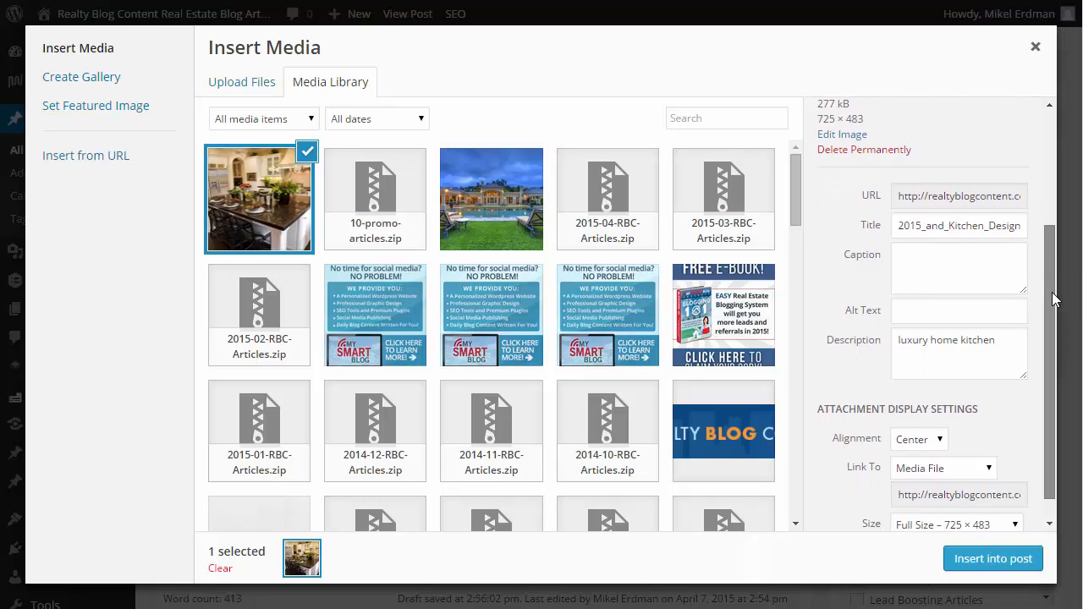
scroll("down", 3)
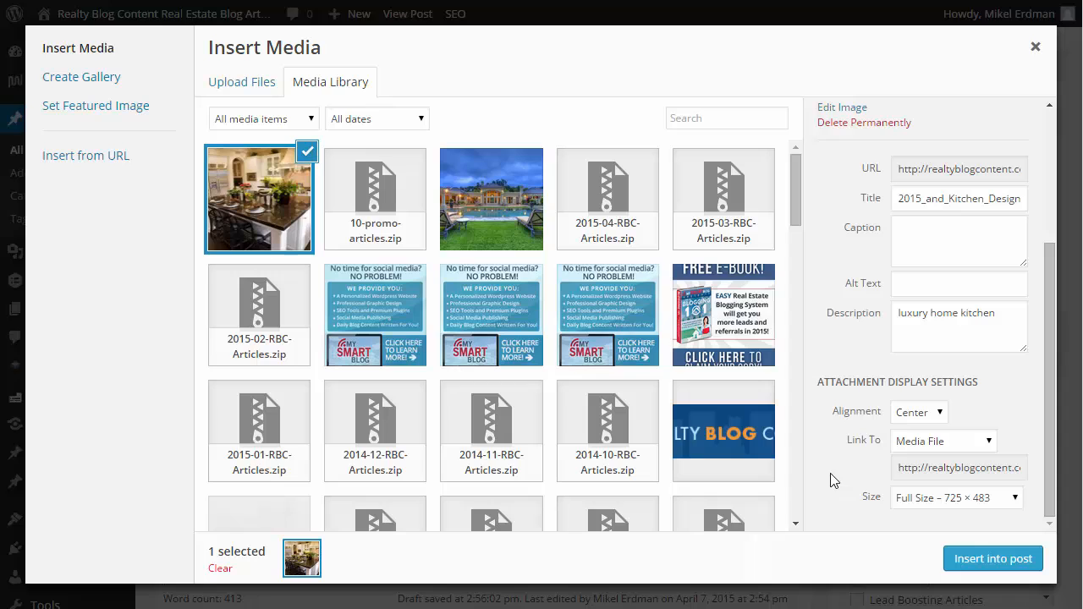
mouse_move(246, 224)
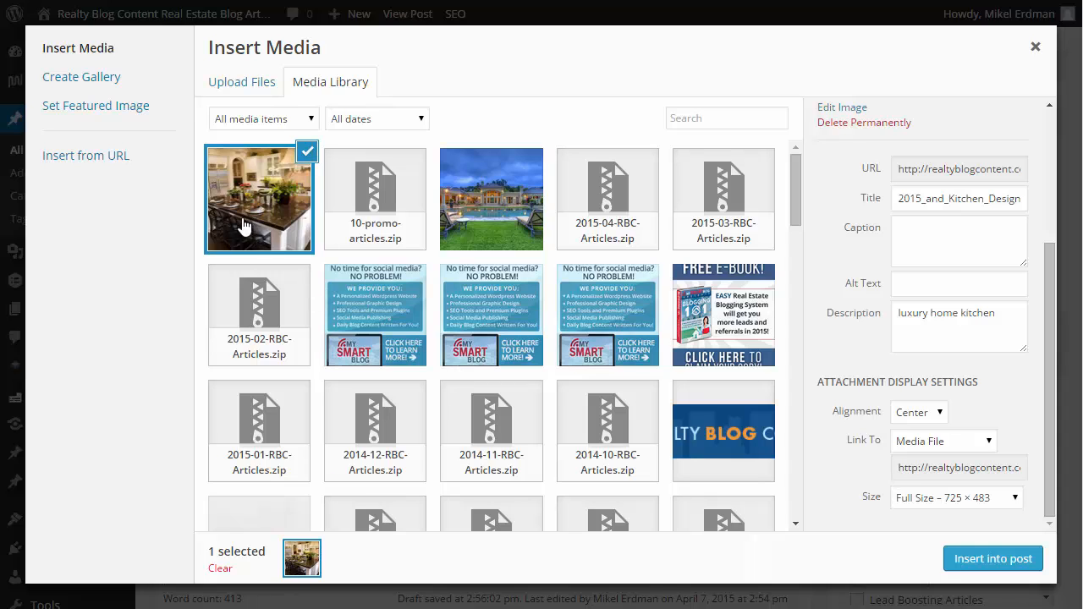
mouse_move(290, 229)
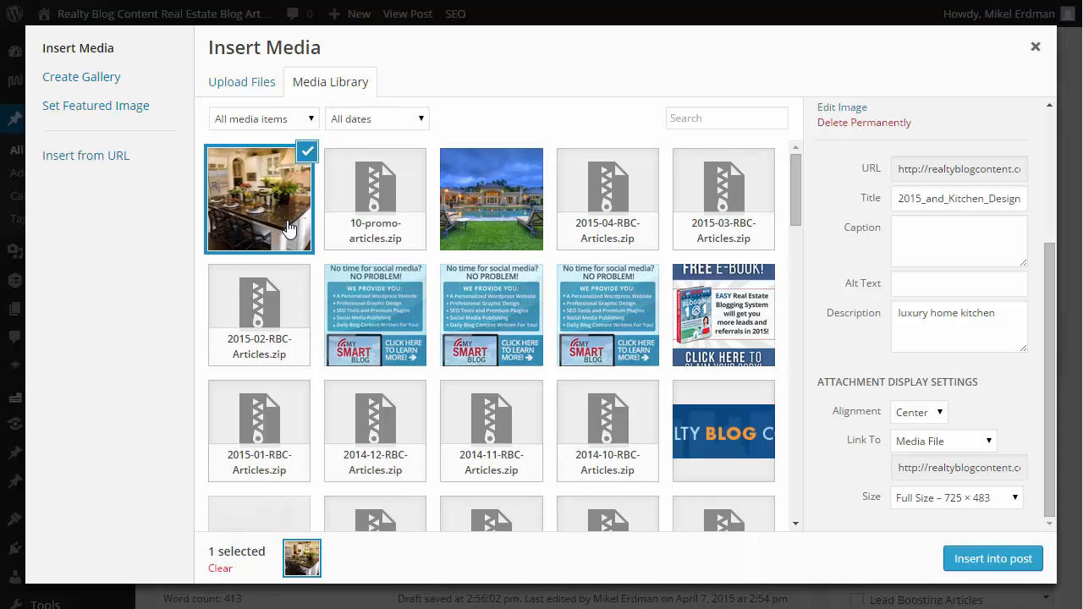
mouse_move(1036, 505)
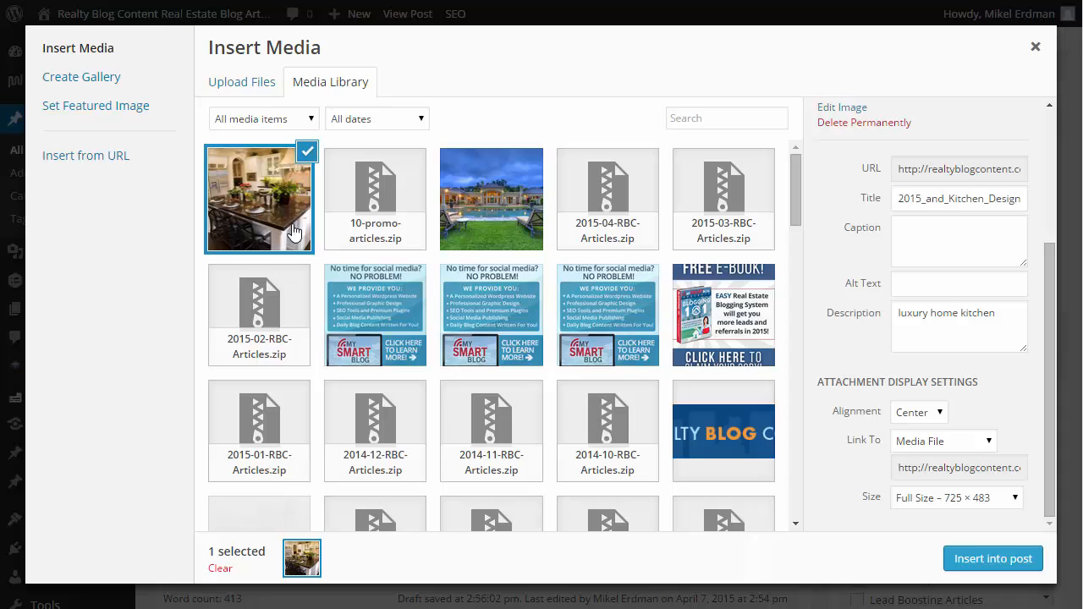
mouse_move(1061, 260)
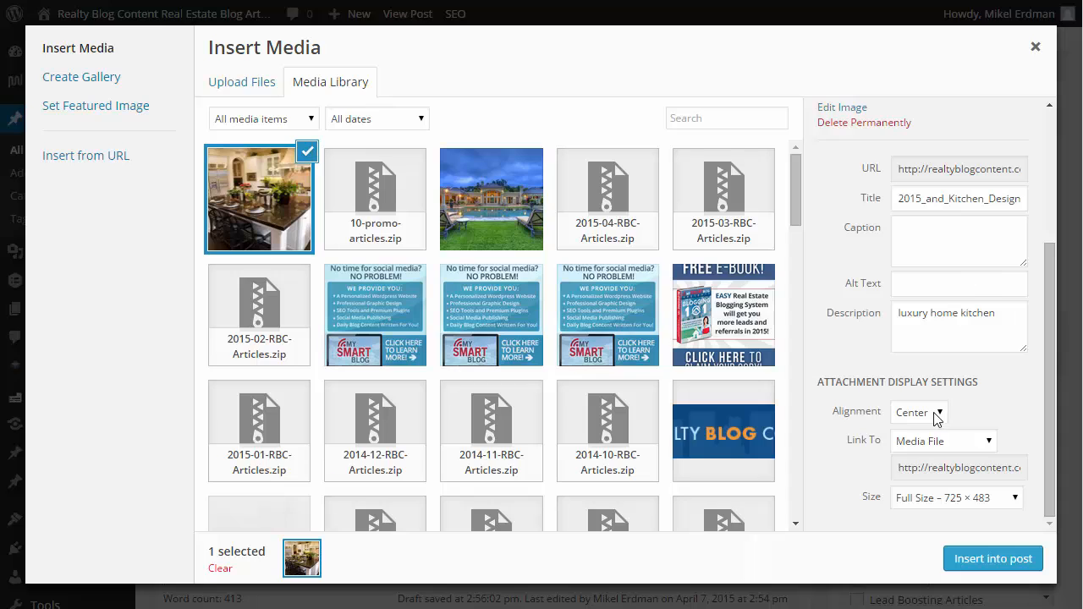
mouse_move(930, 457)
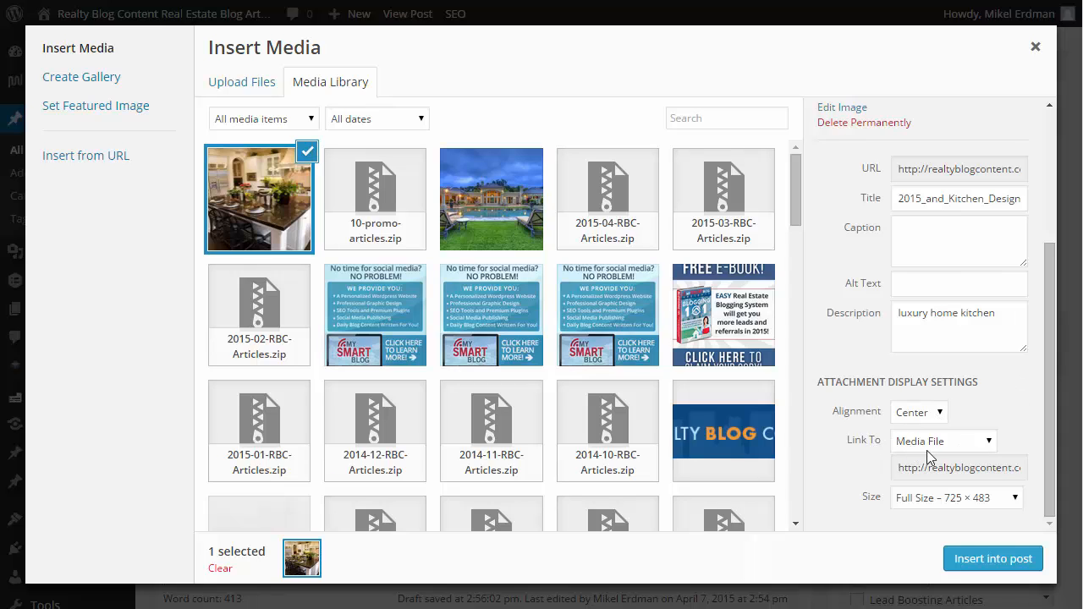
left_click(942, 441)
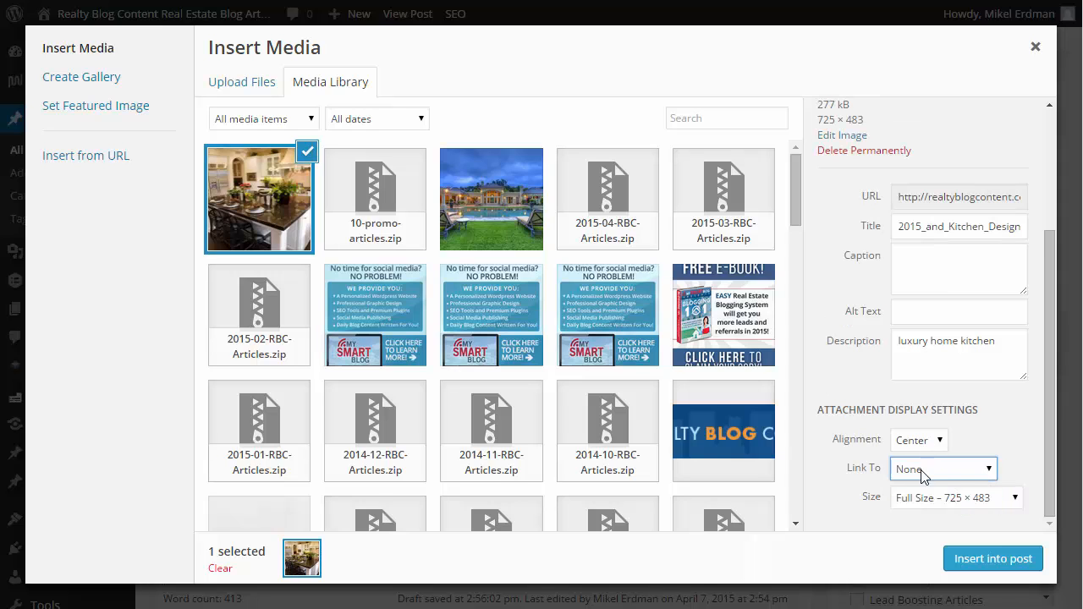
mouse_move(1001, 510)
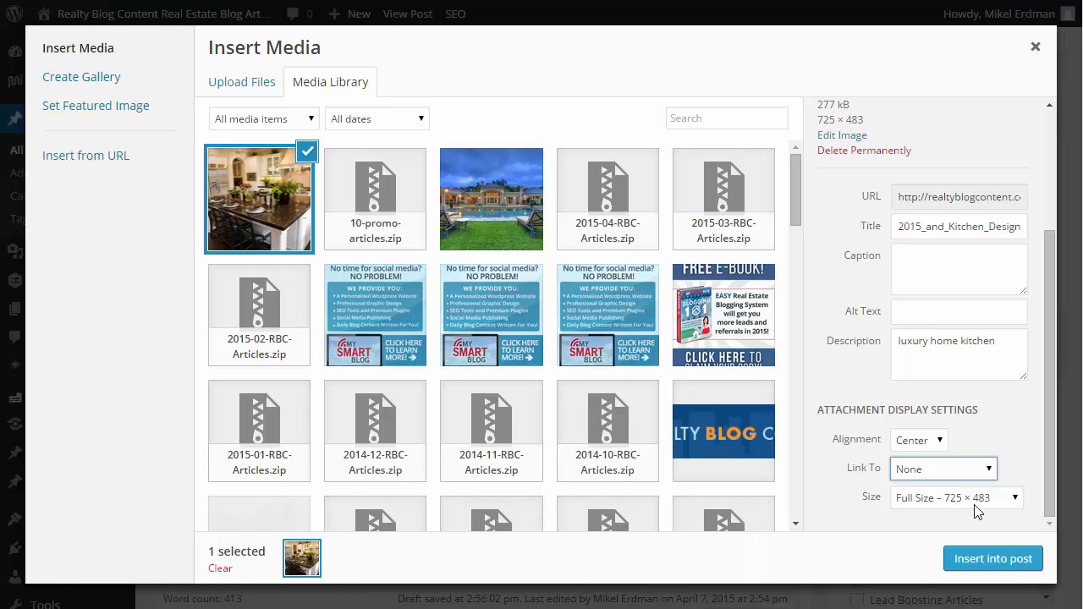
mouse_move(1007, 540)
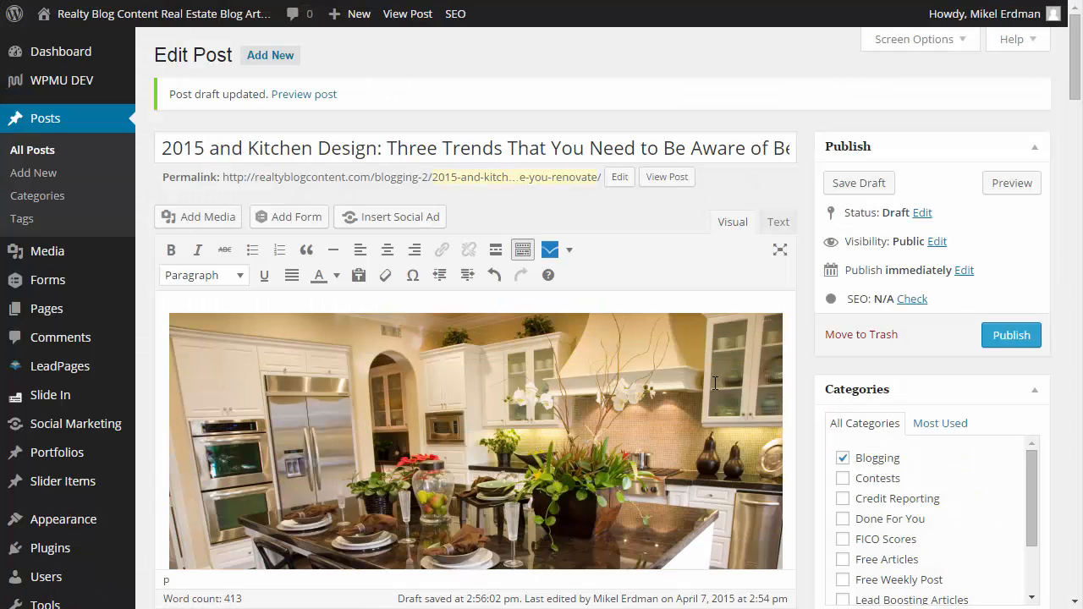
Step: Align the kitchen image right and resize it so the intro text wraps beside it
scroll("down", 3)
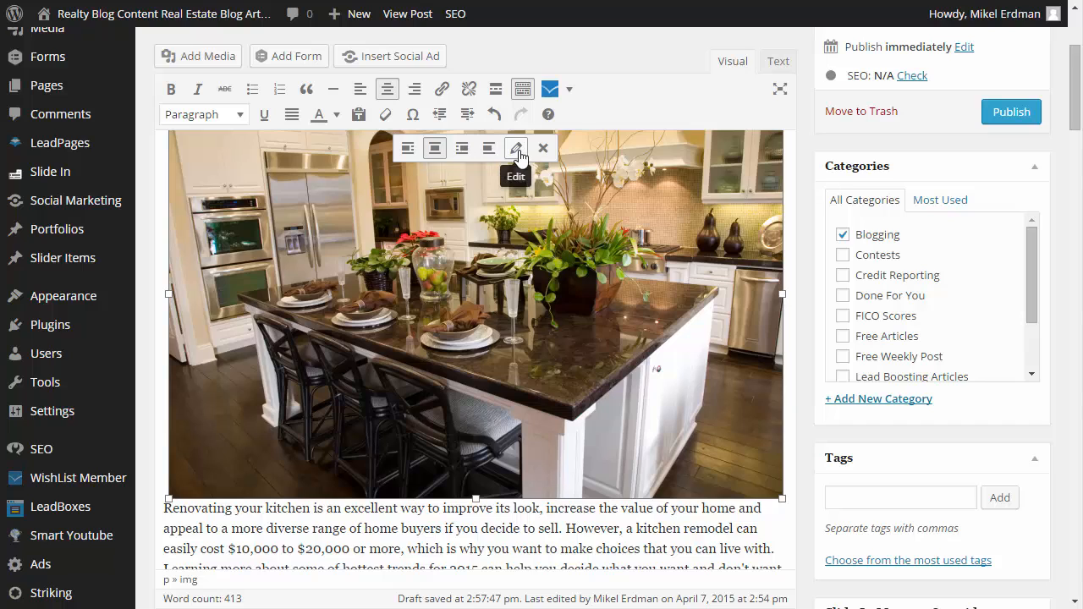
mouse_move(461, 148)
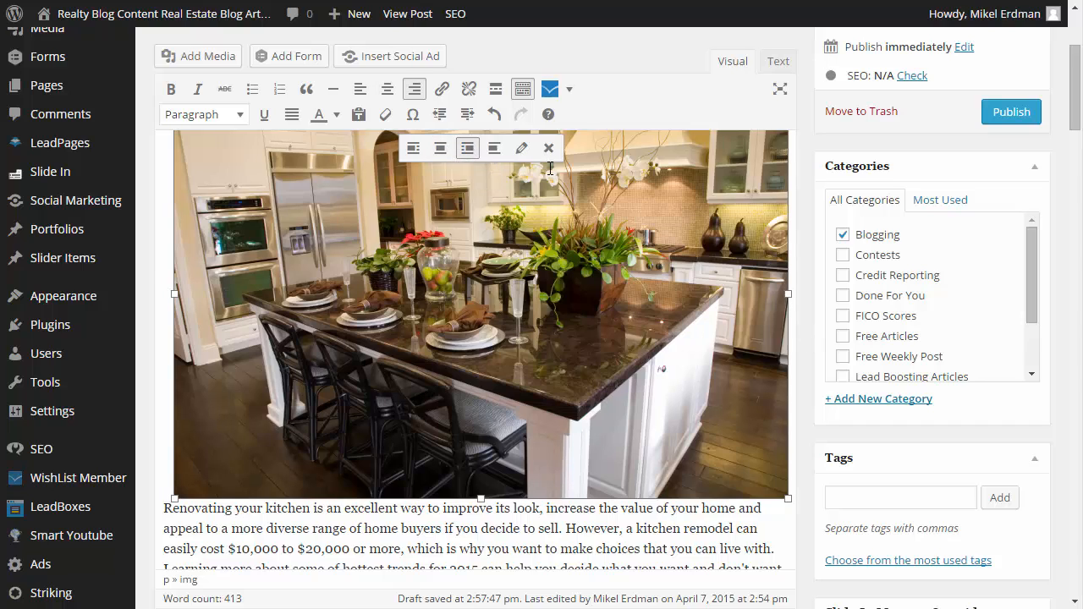
mouse_move(789, 497)
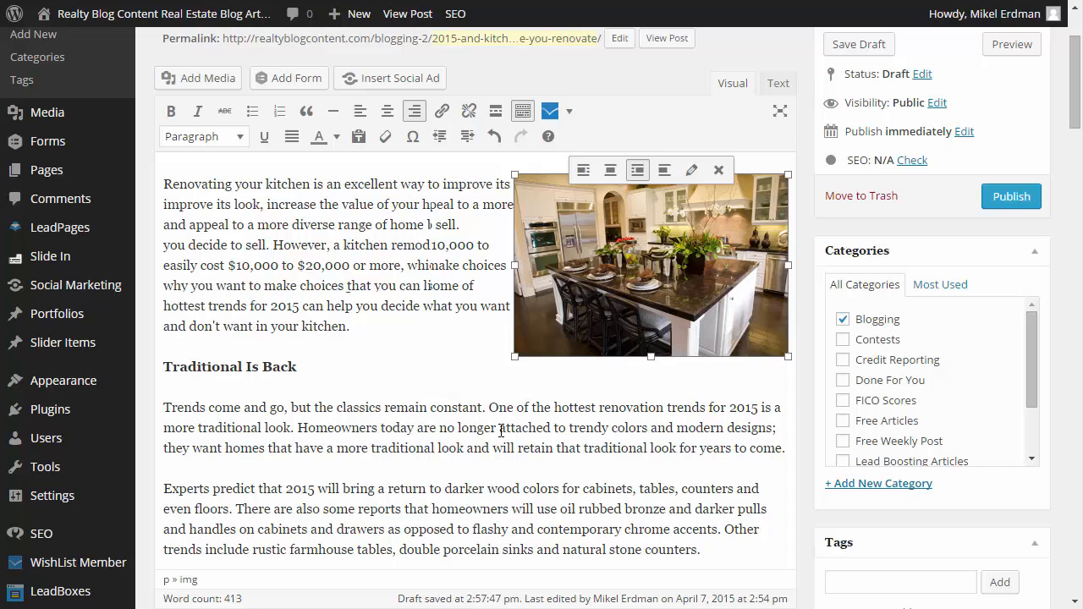
mouse_move(515, 358)
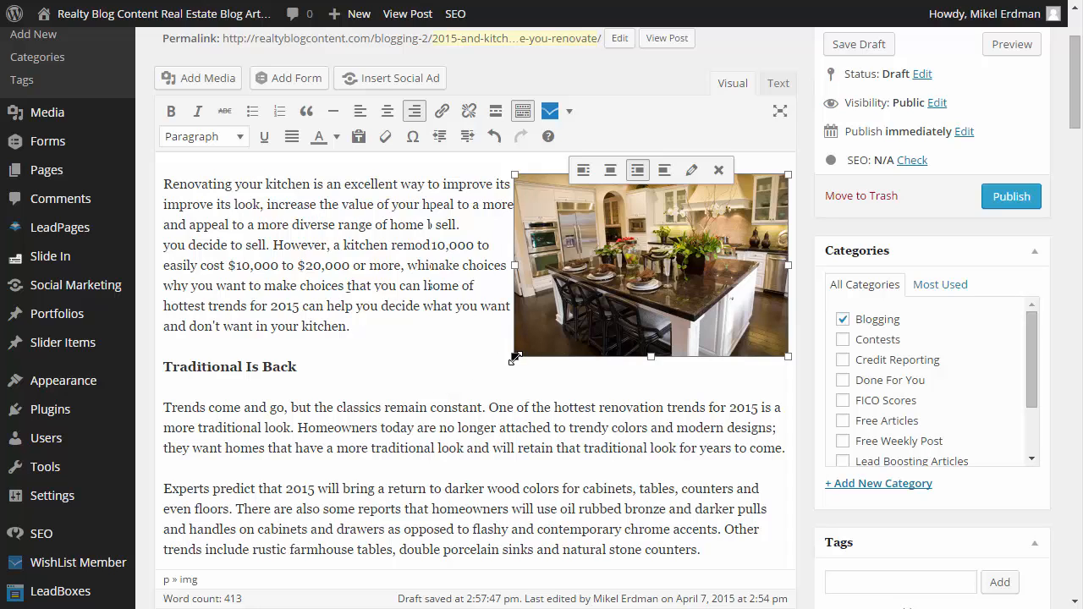
left_click_drag(516, 356, 524, 347)
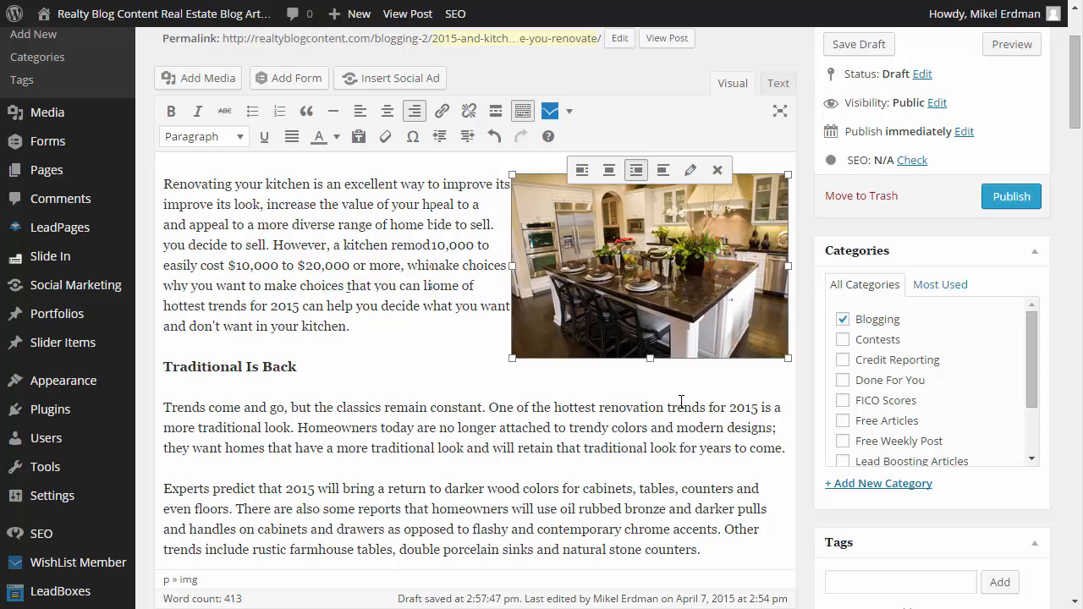
mouse_move(575, 453)
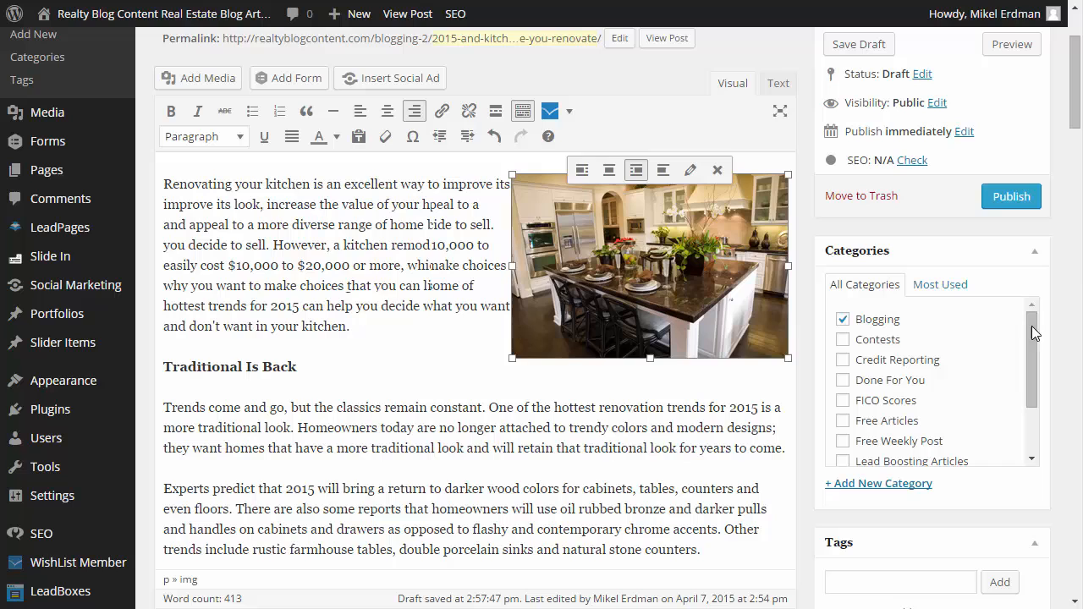
Step: Add the tags kitchen update, home renovation and real estate
scroll("down", 3)
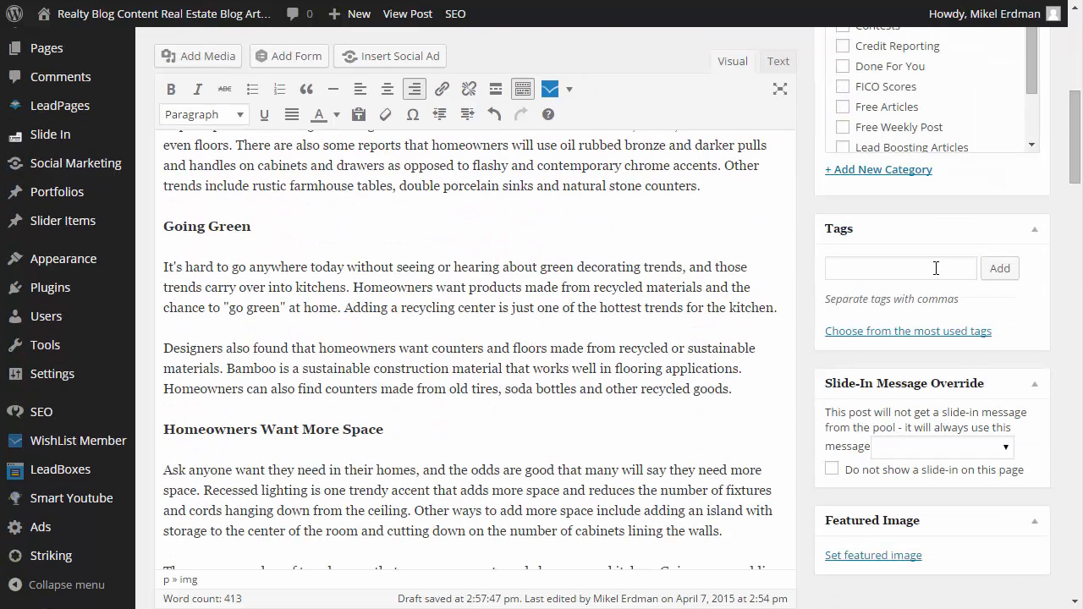
type("kitch")
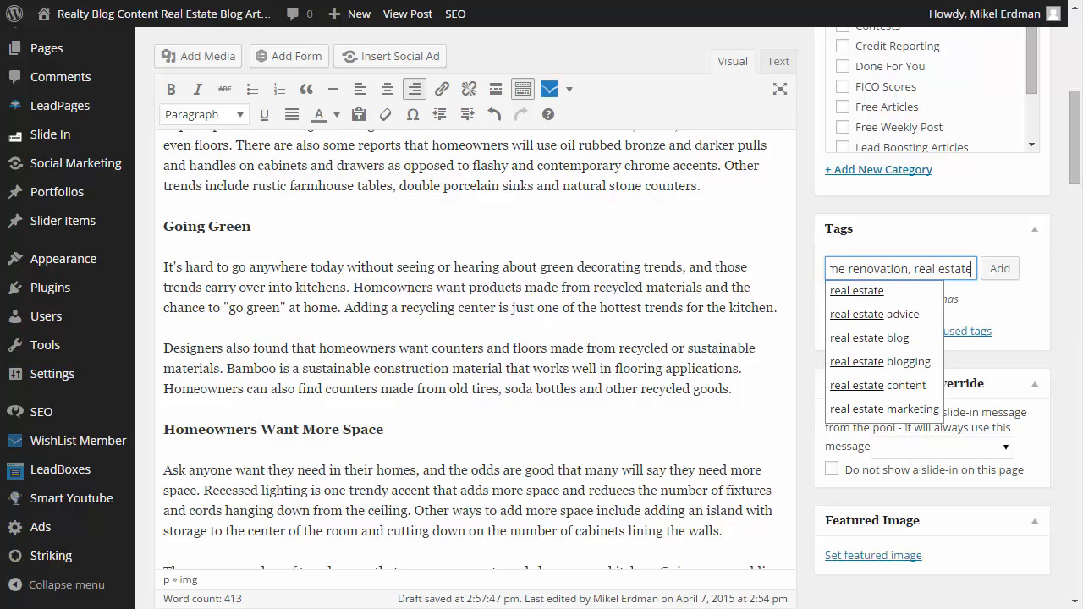
left_click(999, 268)
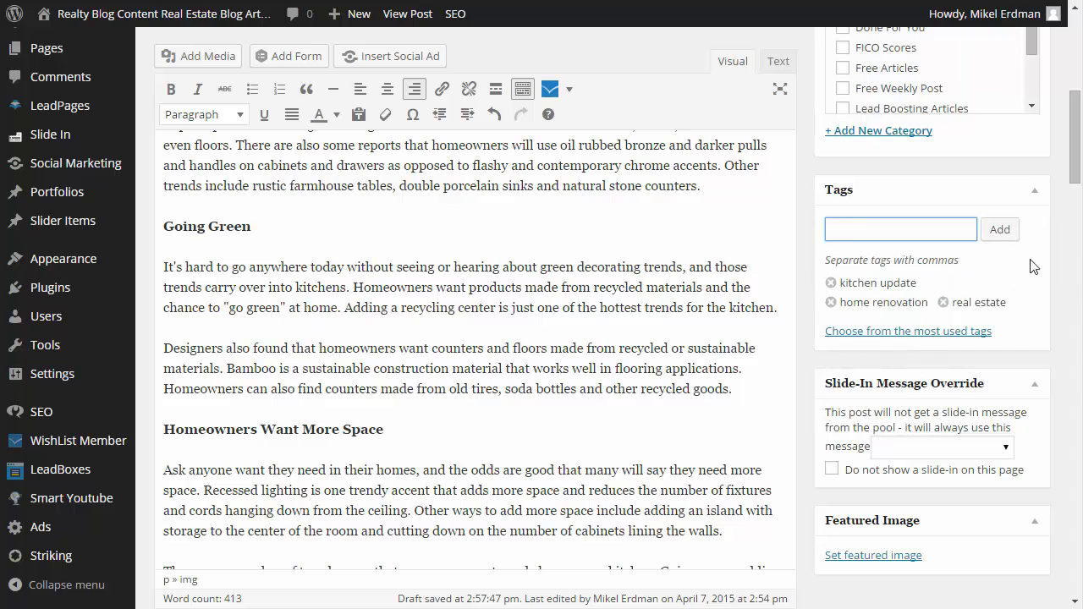
mouse_move(612, 438)
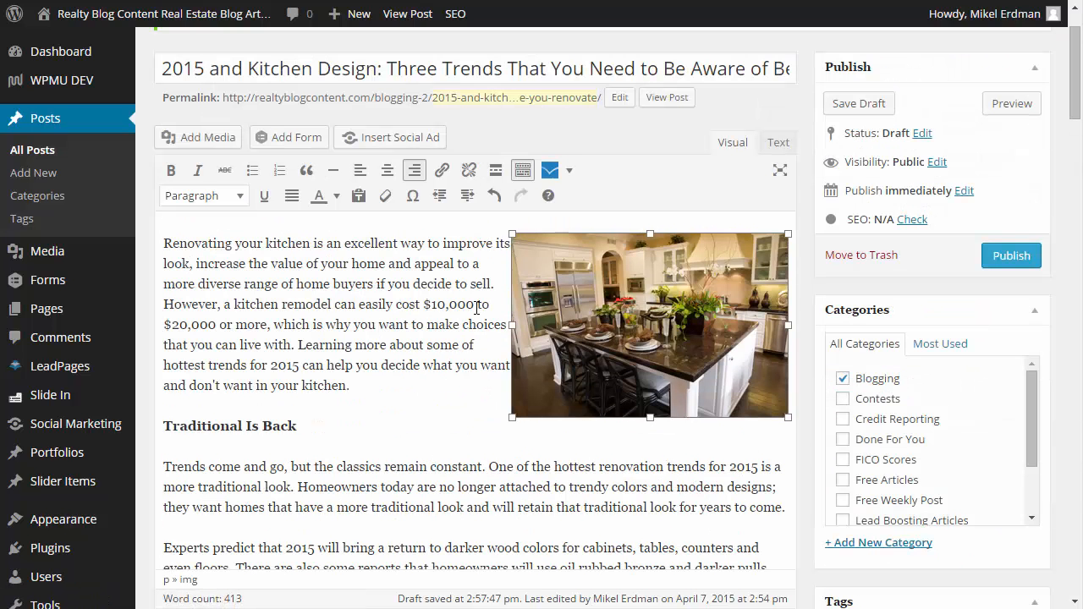
mouse_move(1011, 256)
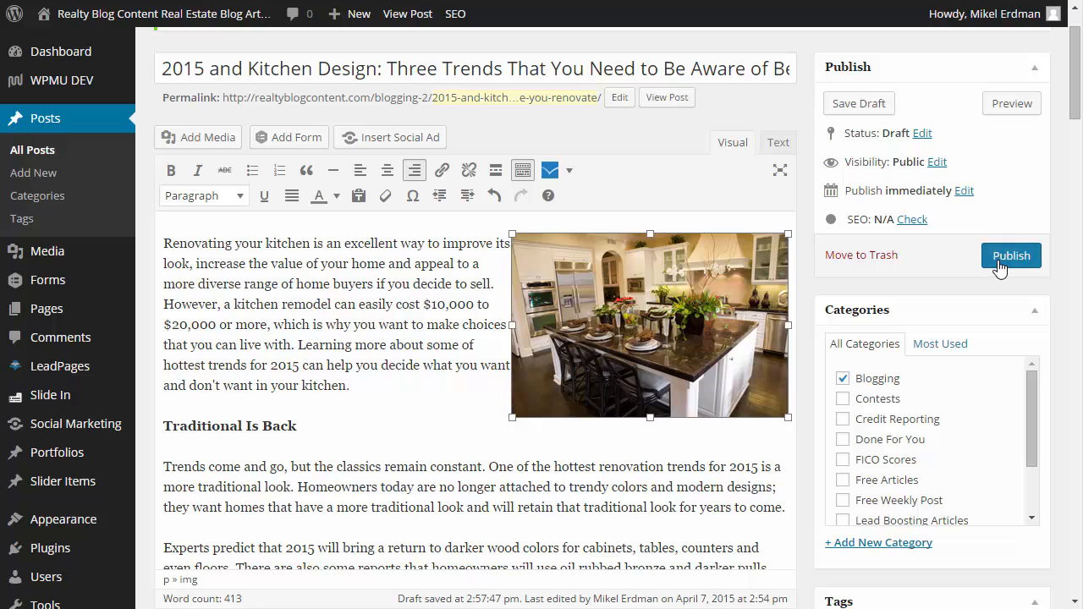
Step: Publish the kitchen design post and view its live page on the blog
left_click(1011, 255)
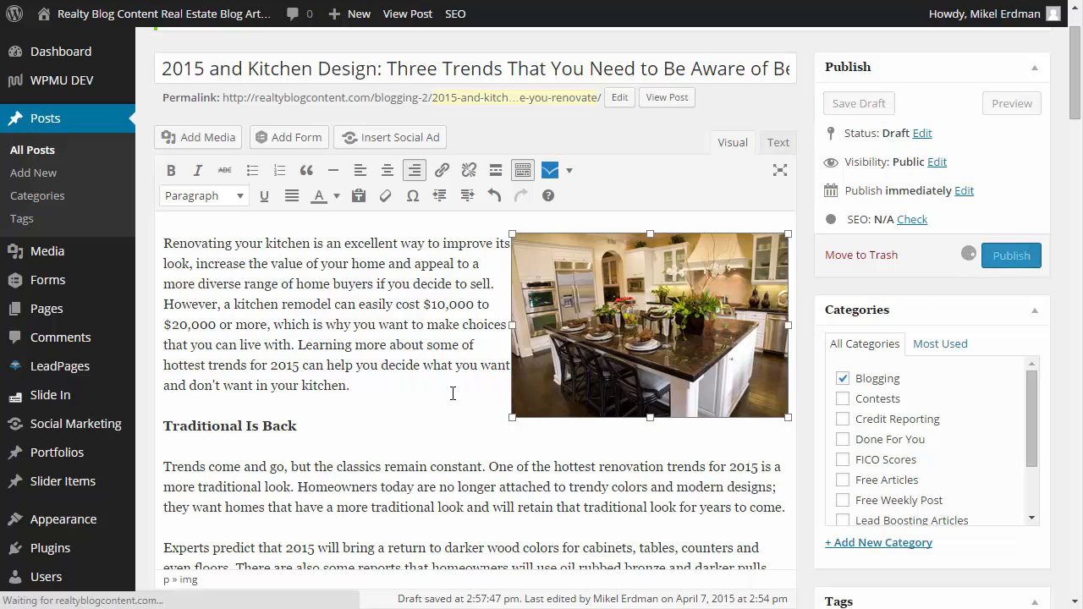
left_click(1010, 255)
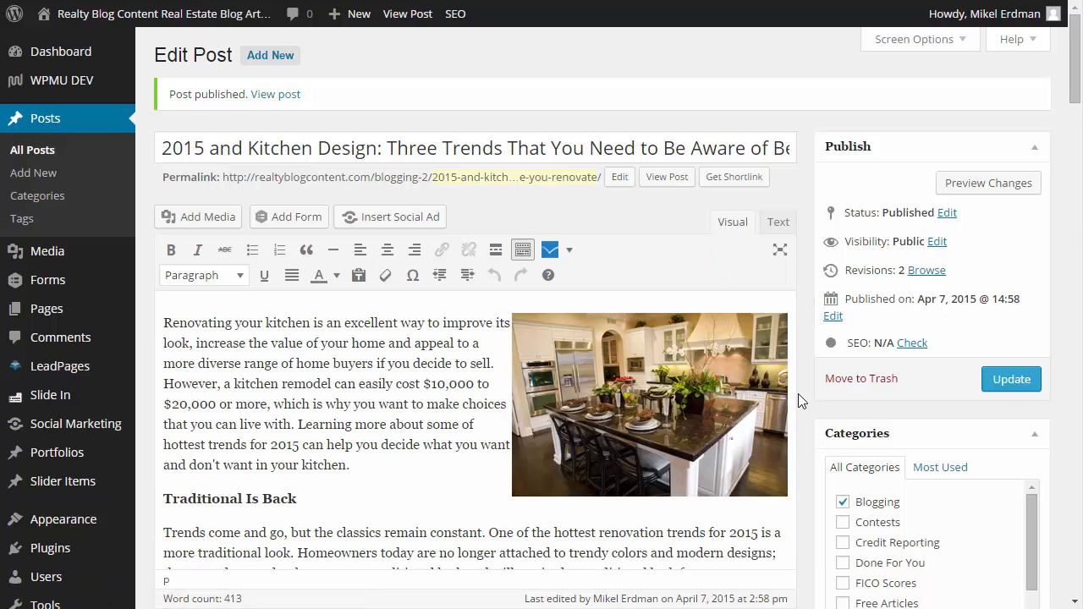
mouse_move(811, 411)
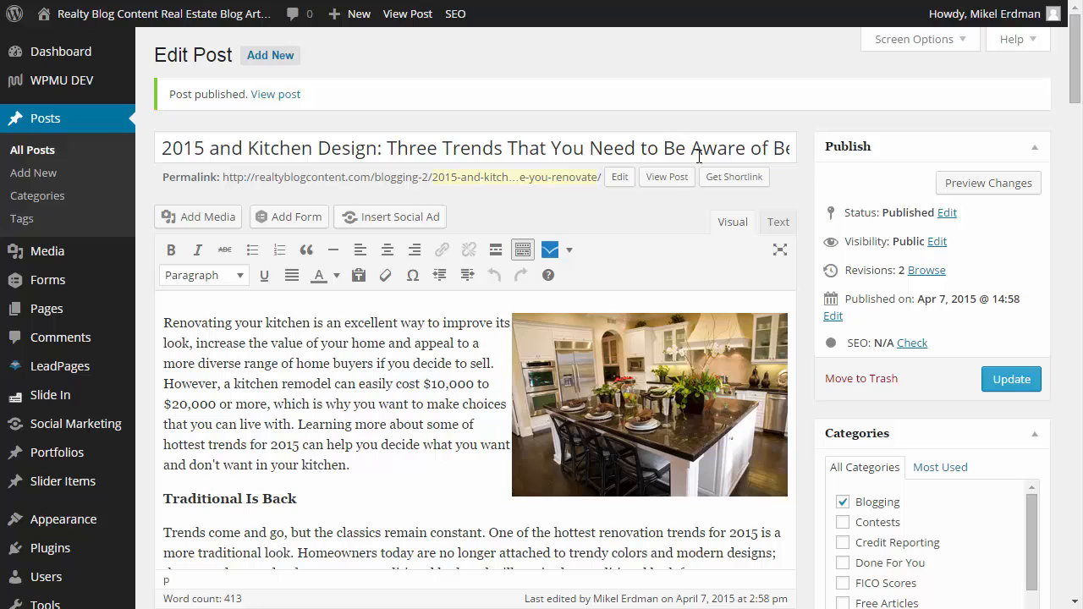
left_click(666, 176)
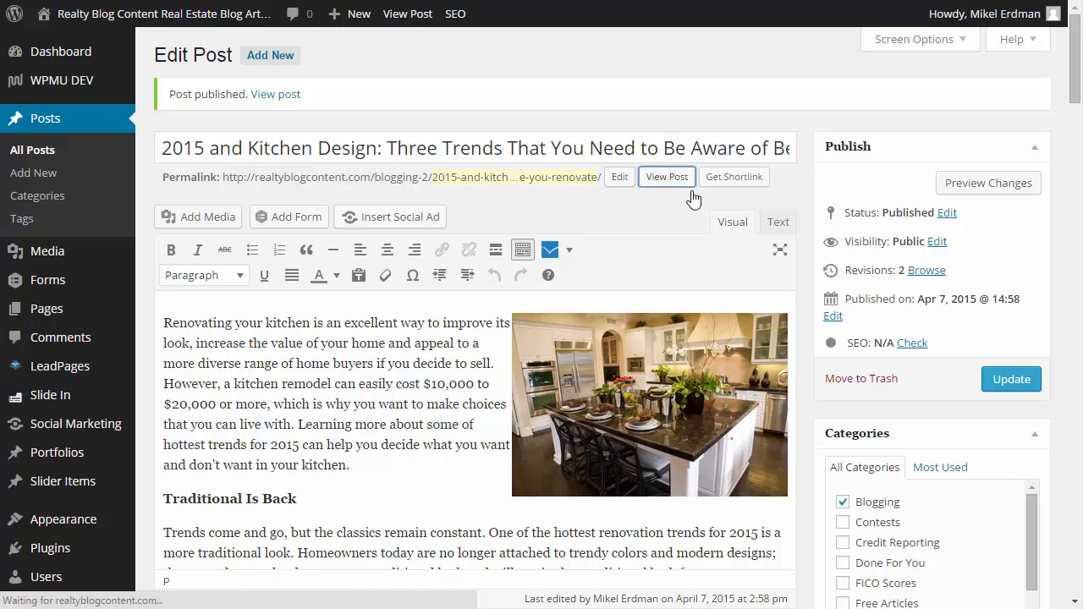
left_click(665, 177)
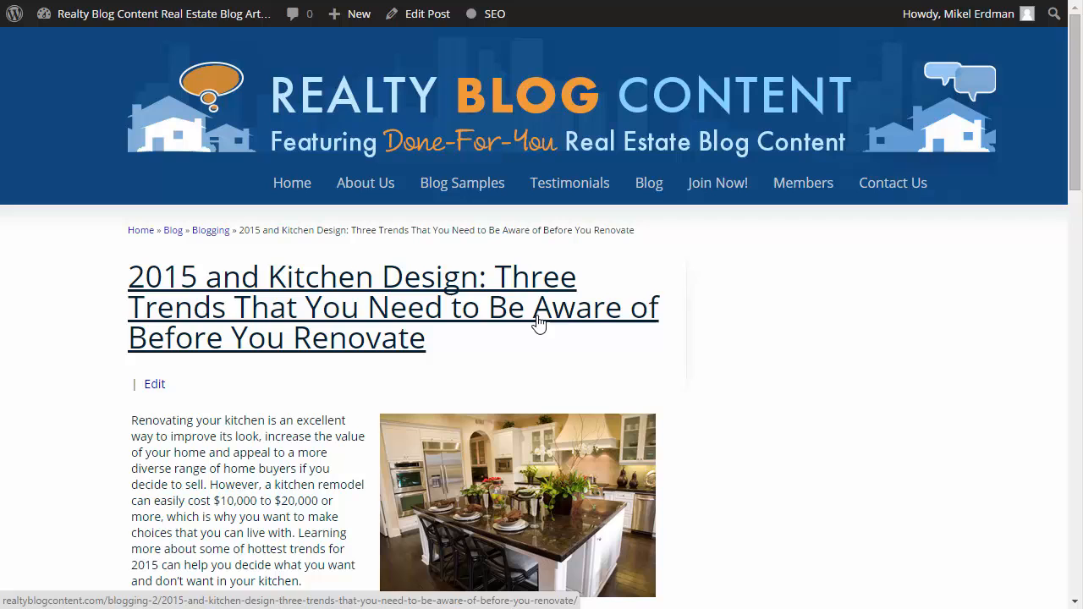
mouse_move(1062, 140)
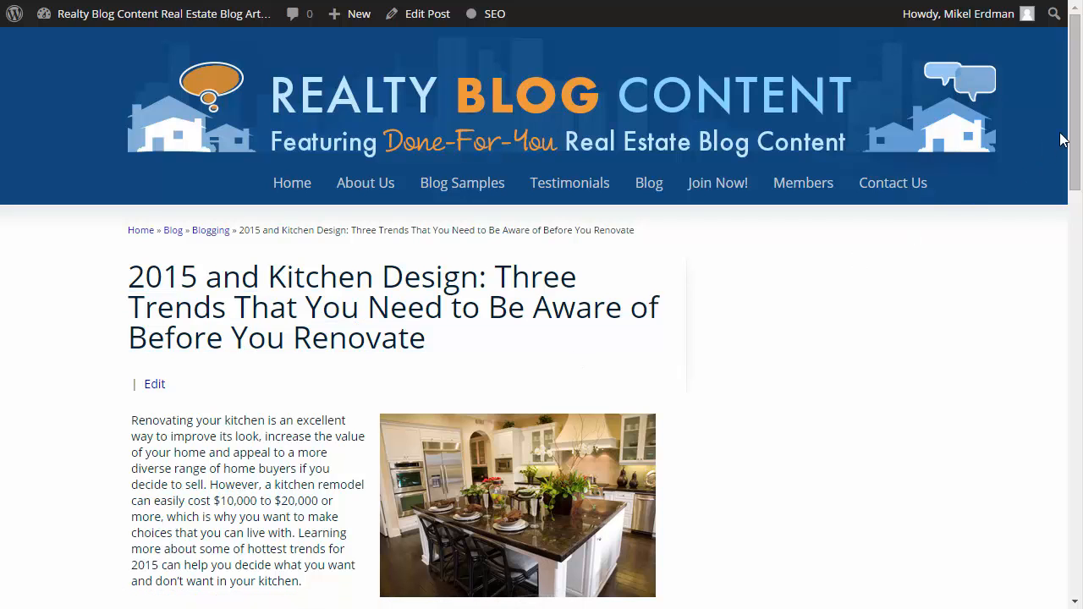
scroll("down", 3)
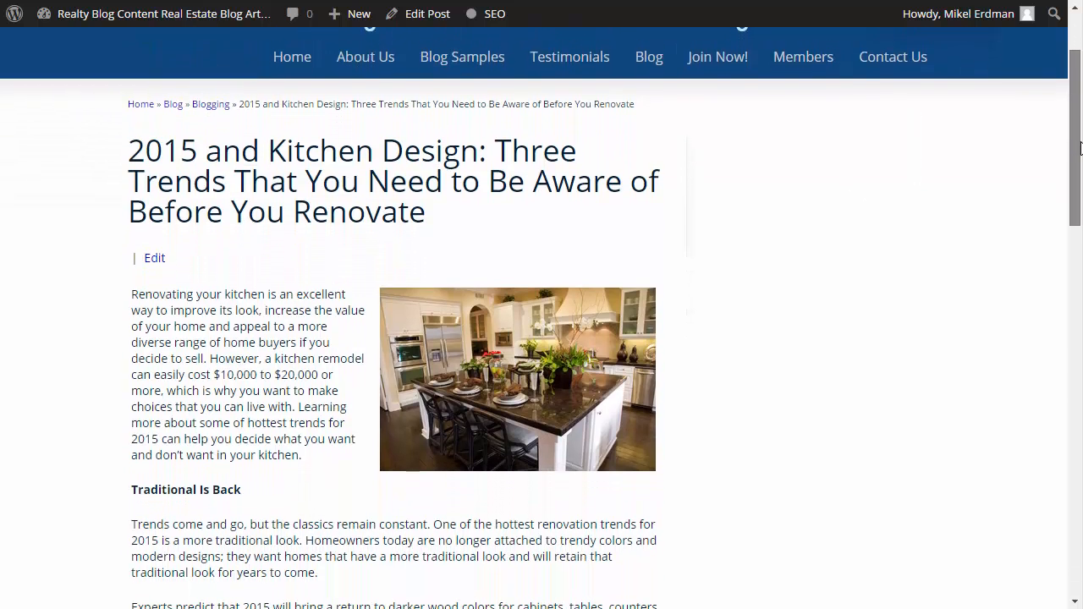
scroll("down", 3)
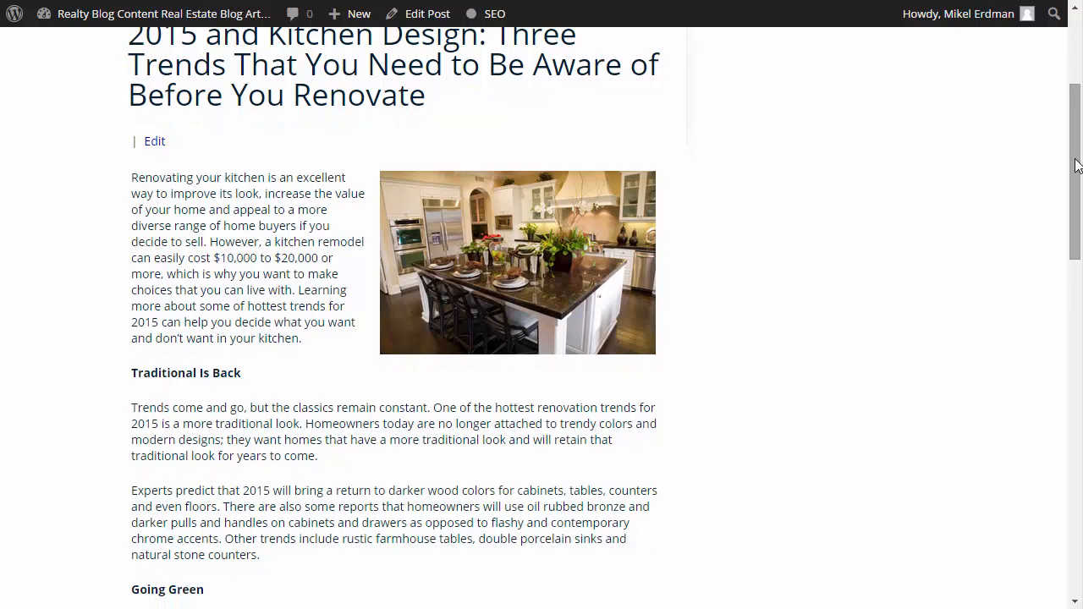
scroll("down", 3)
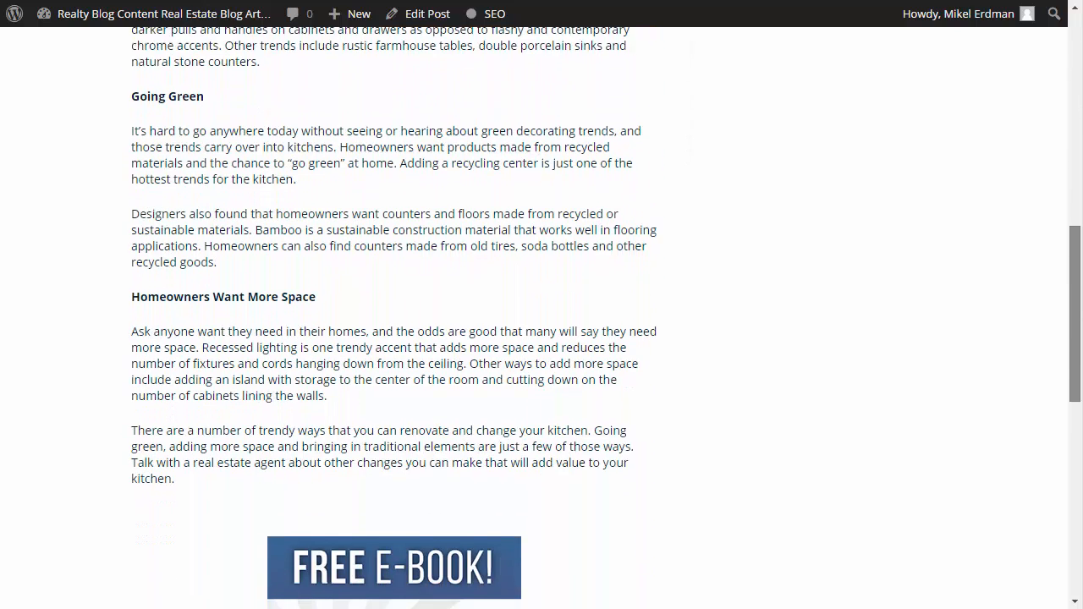
scroll("down", 3)
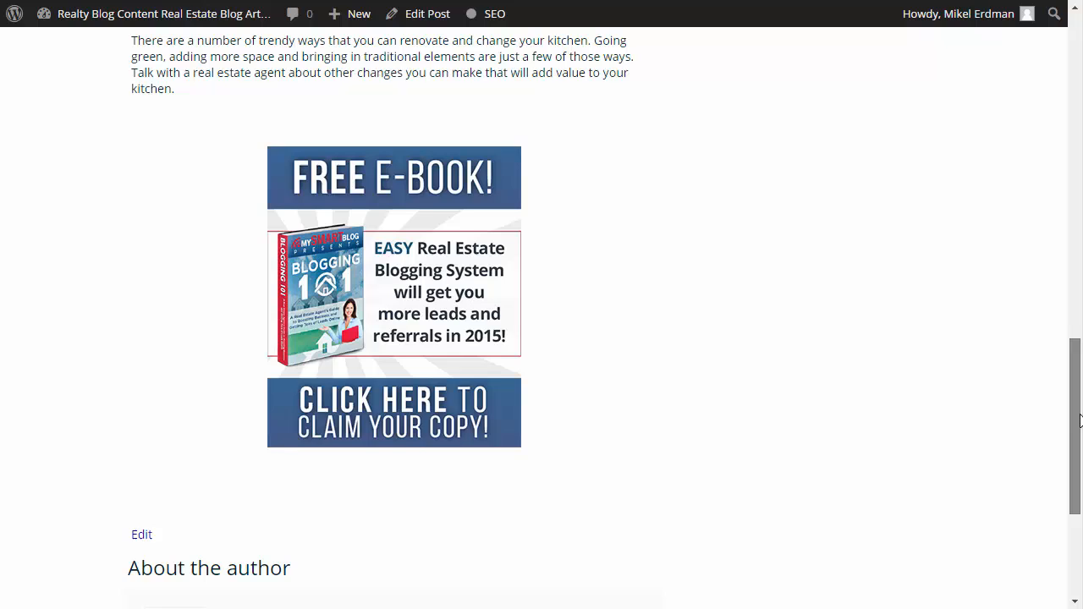
scroll("down", 3)
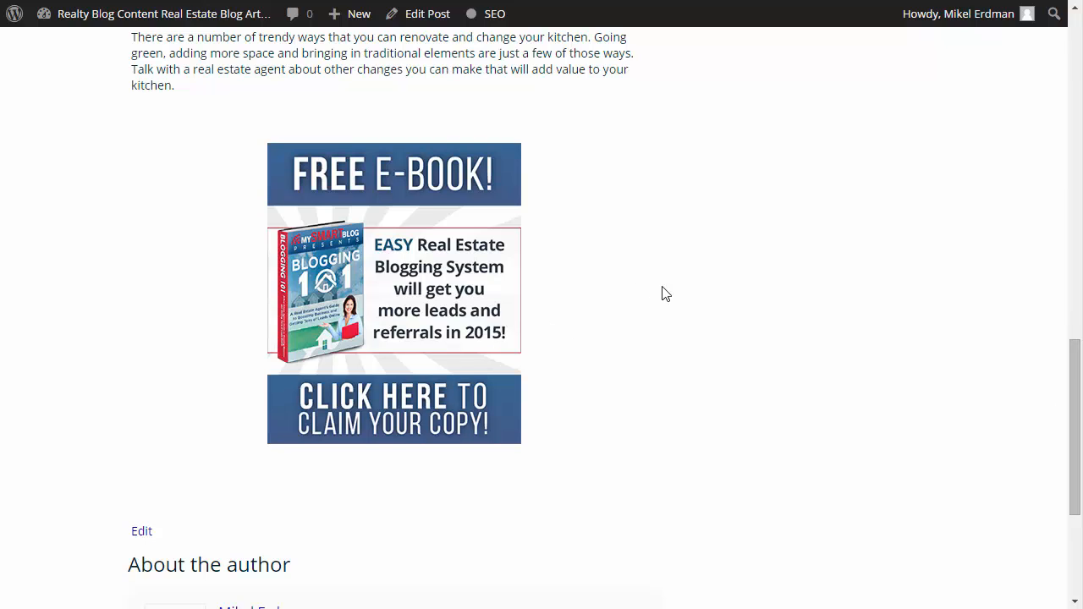
mouse_move(911, 426)
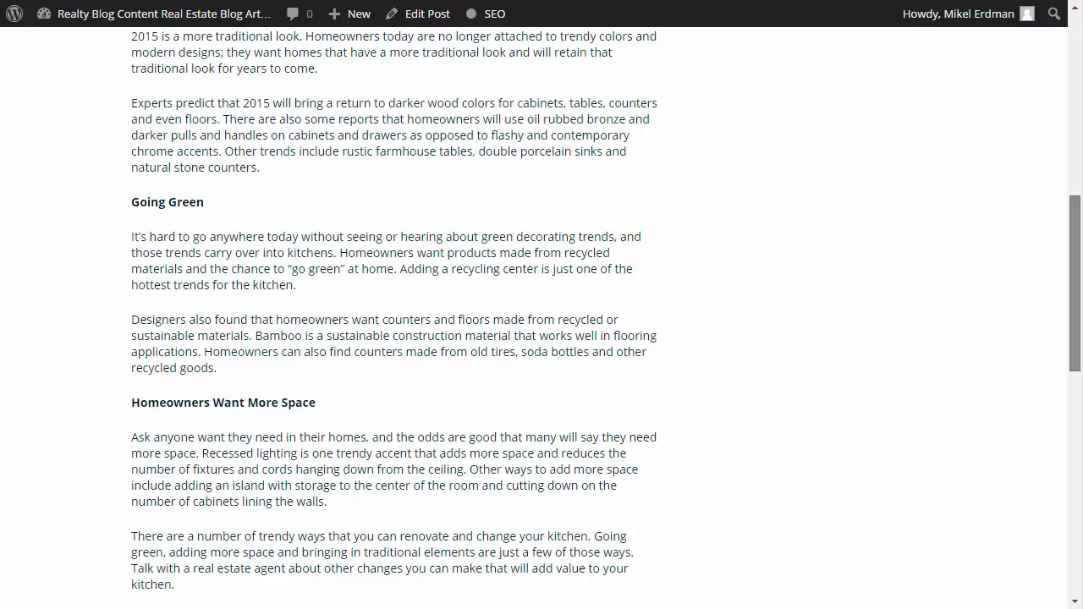
scroll("up", 3)
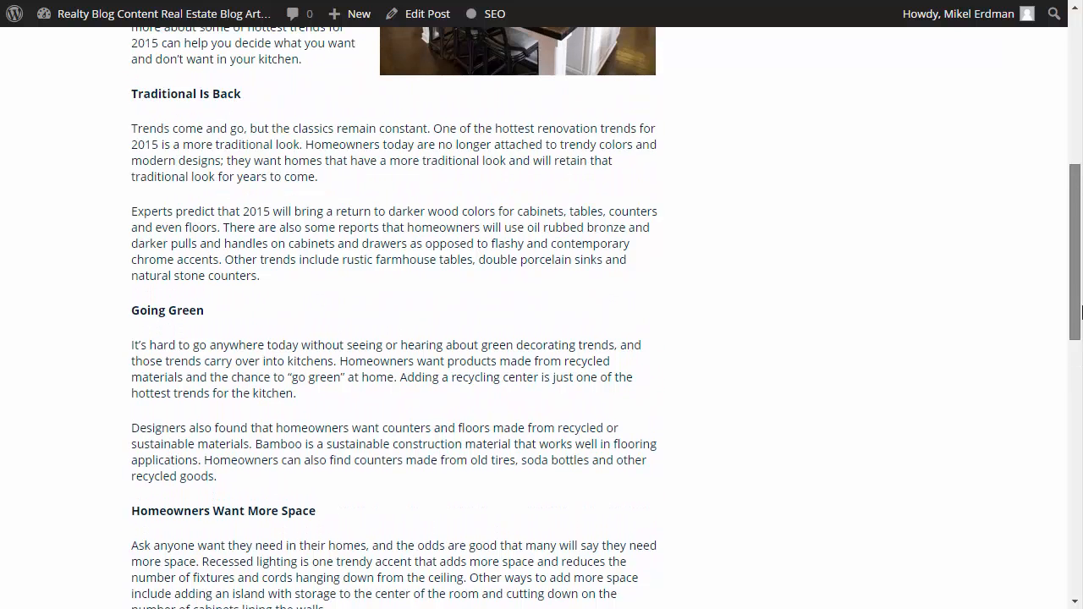
scroll("up", 3)
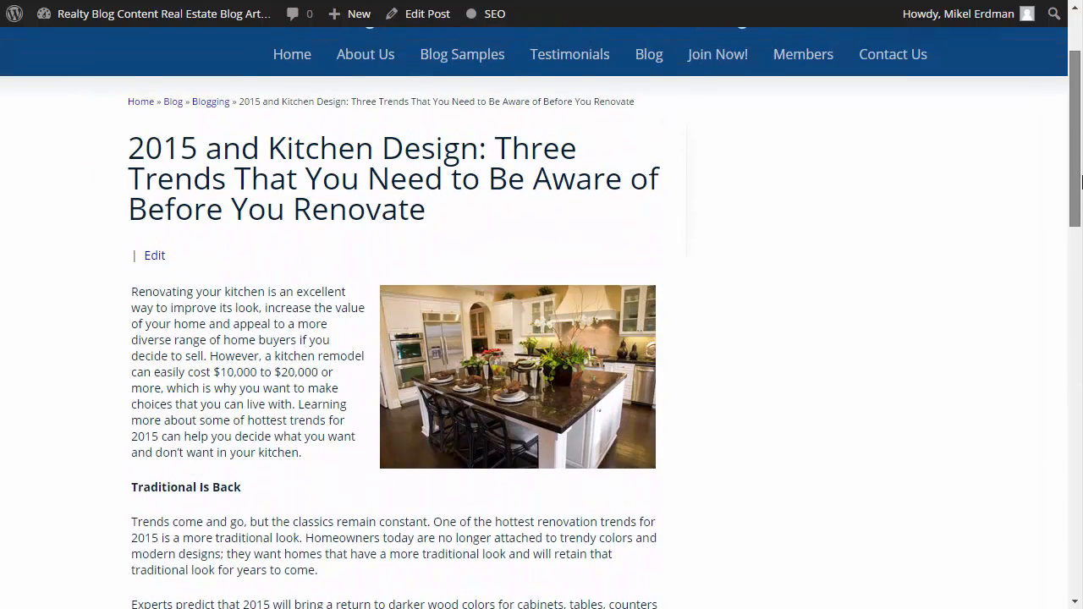
scroll("up", 3)
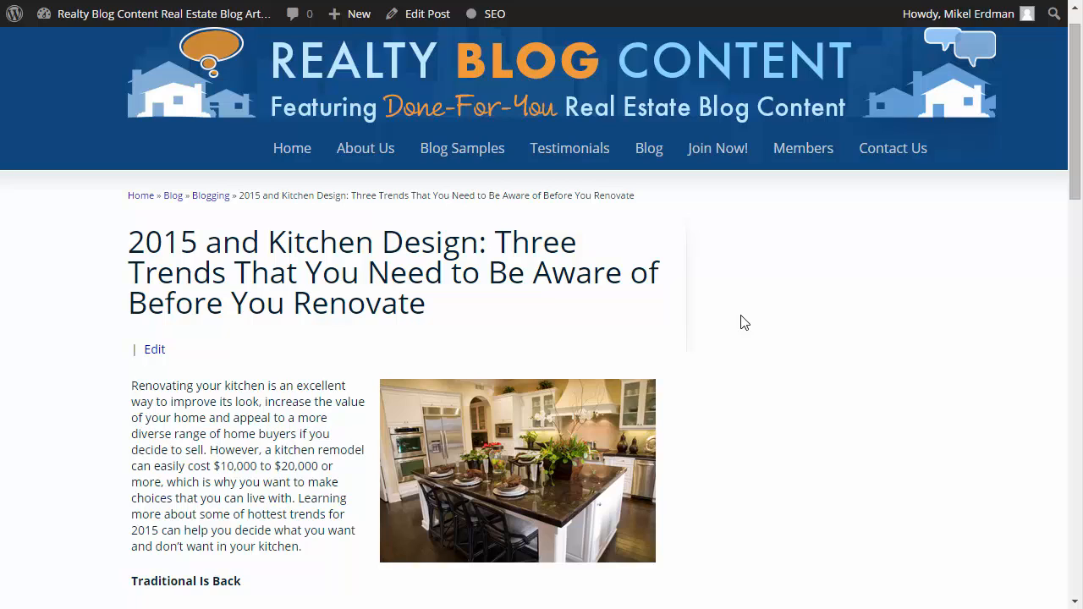